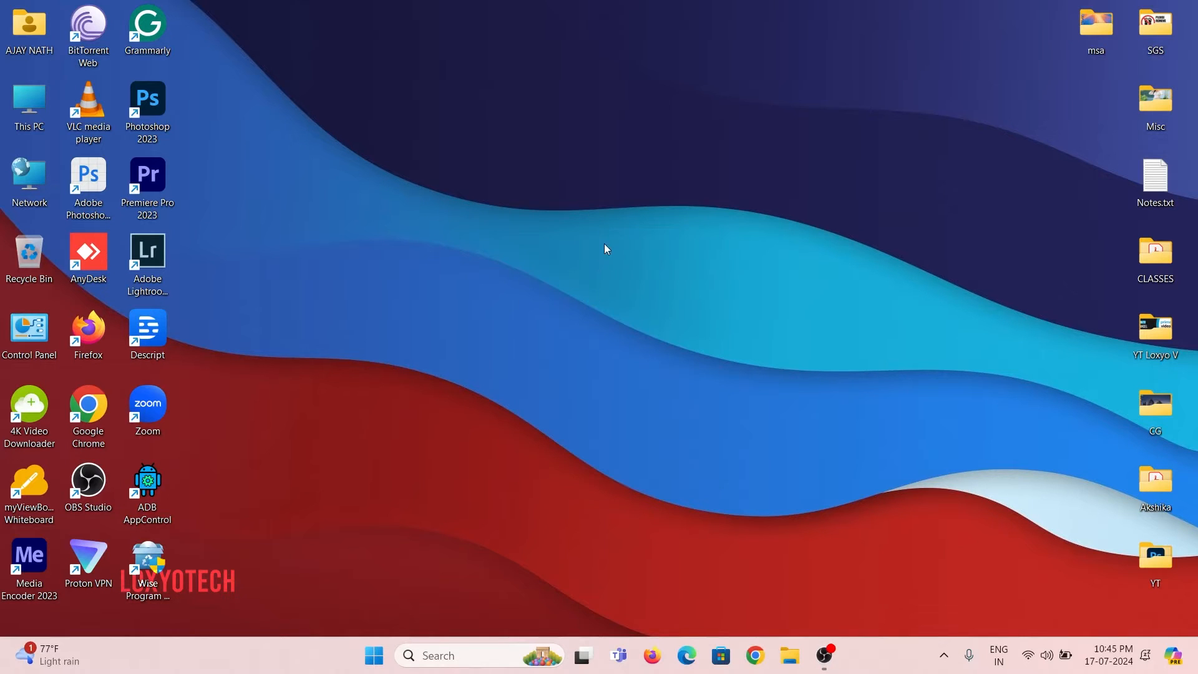
mouse_move(512, 233)
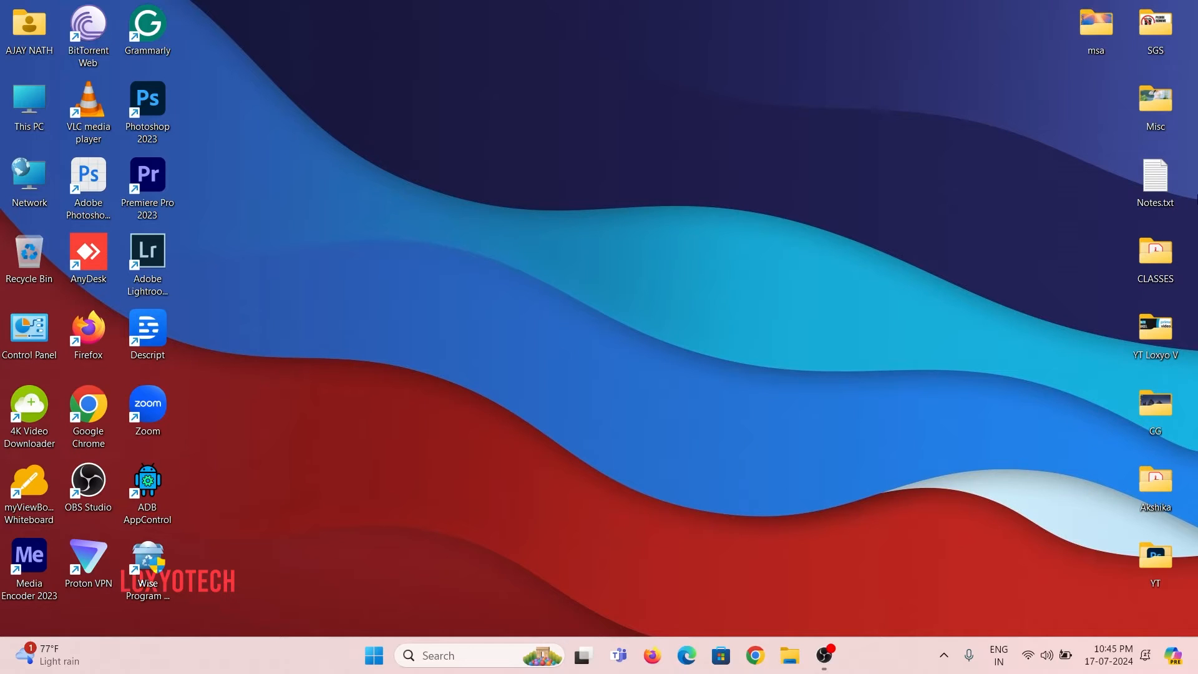
mouse_move(480, 231)
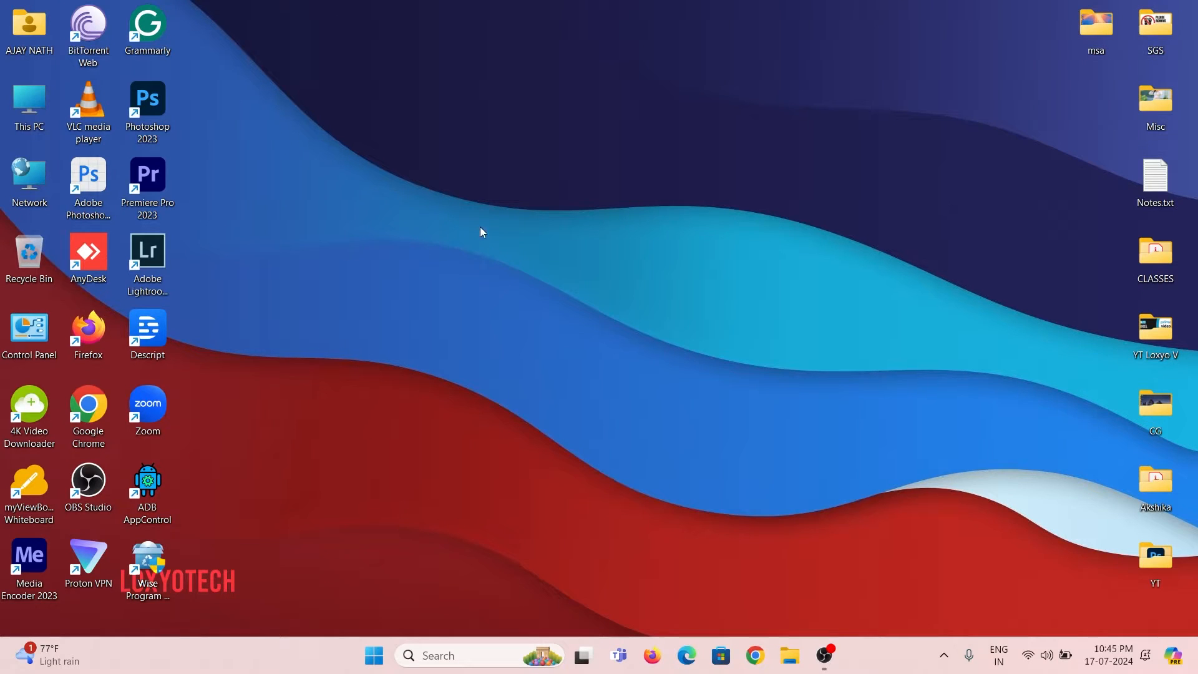
mouse_move(519, 297)
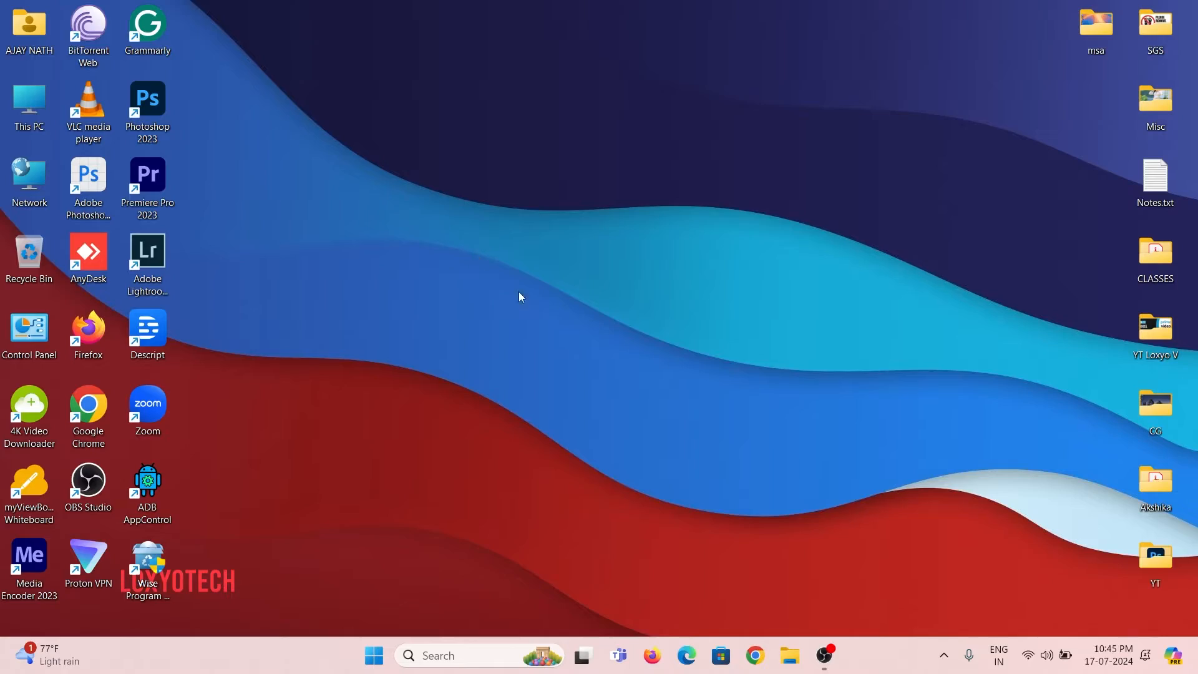
Step: Open Microsoft's Download Windows 11 page and scroll to the disk image section
click(753, 656)
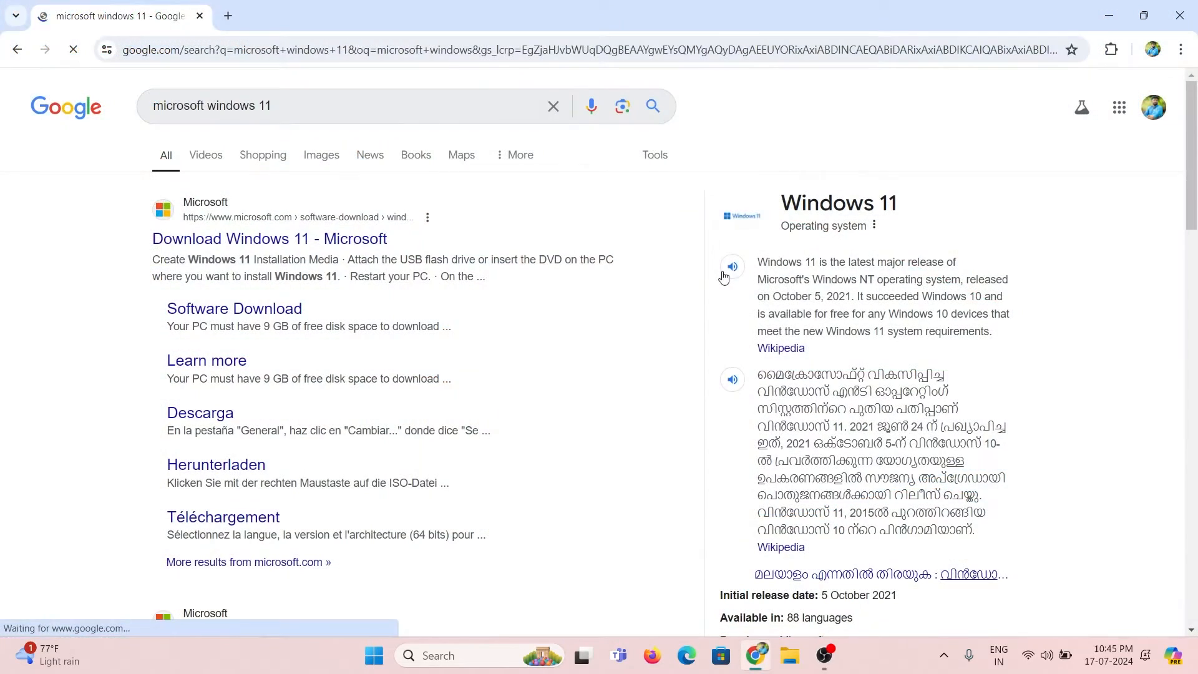
click(268, 239)
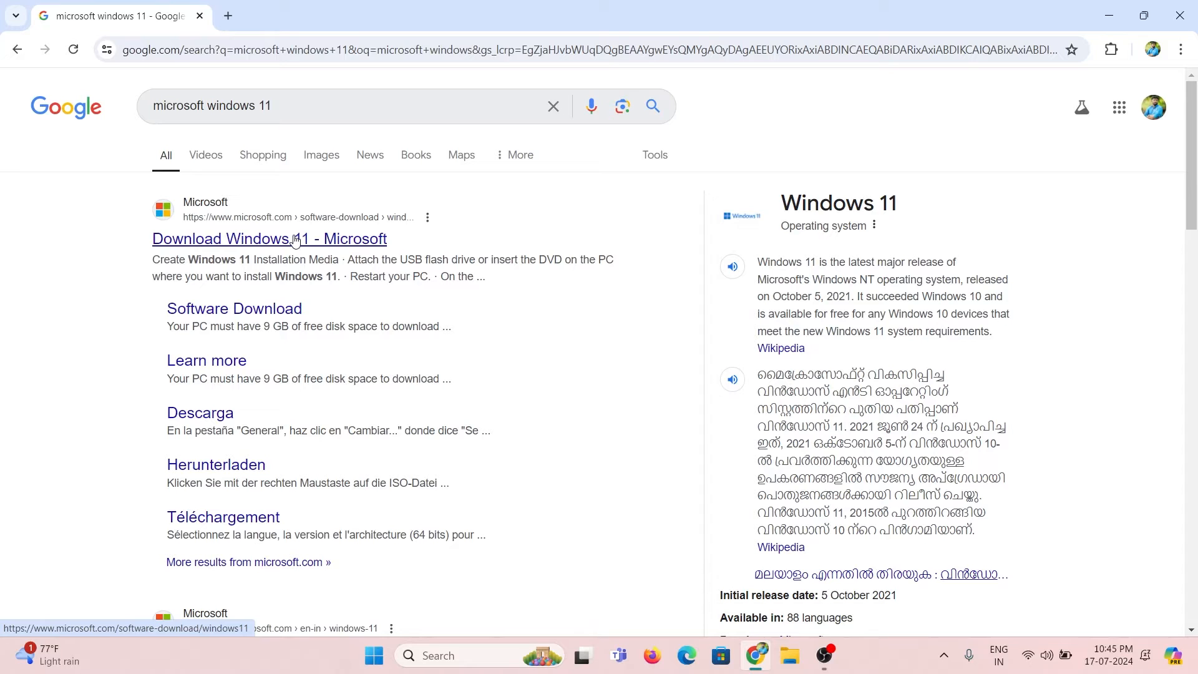
click(268, 239)
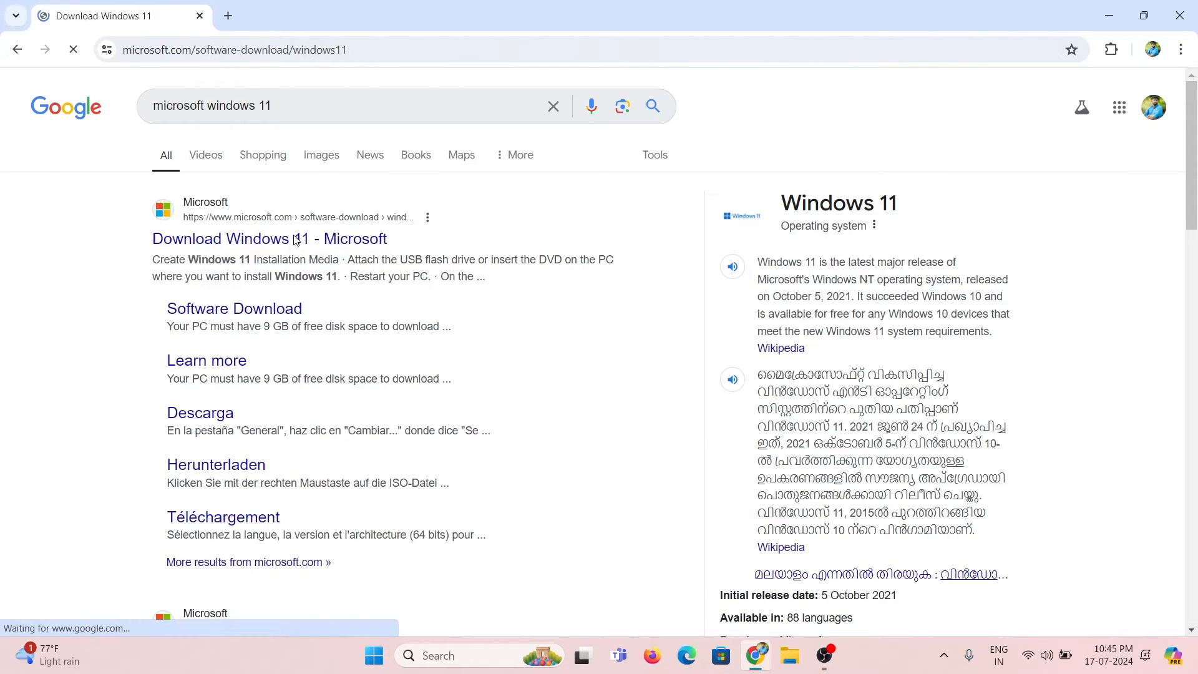
click(269, 238)
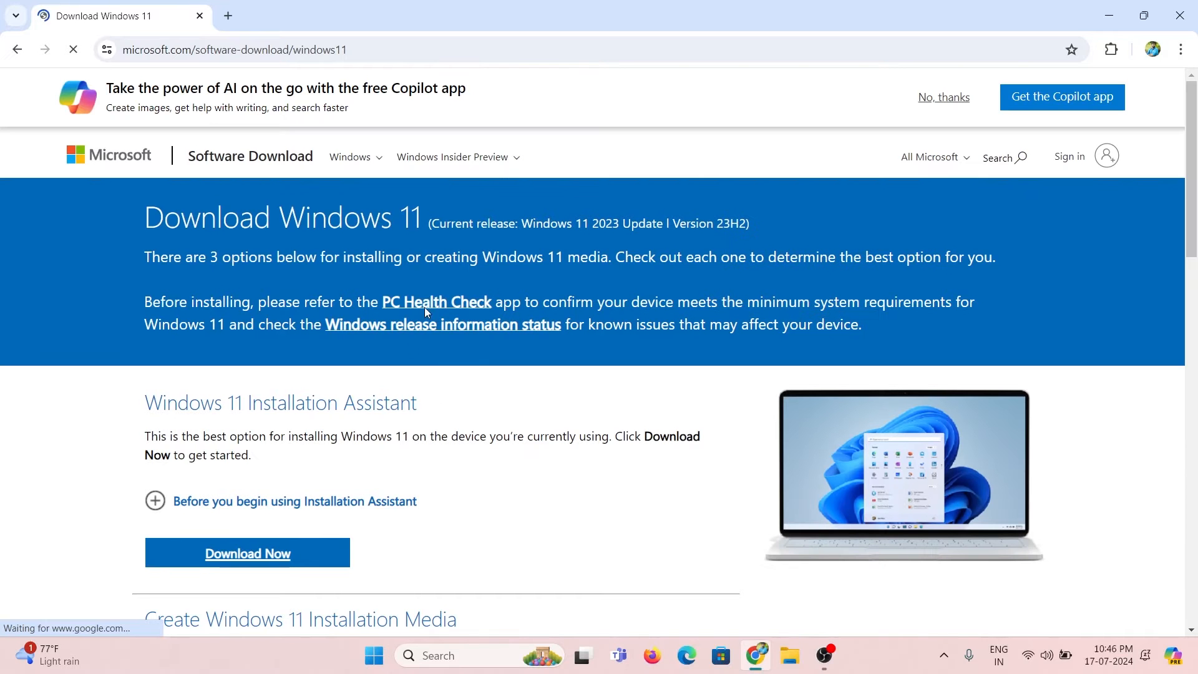
scroll(down, 3)
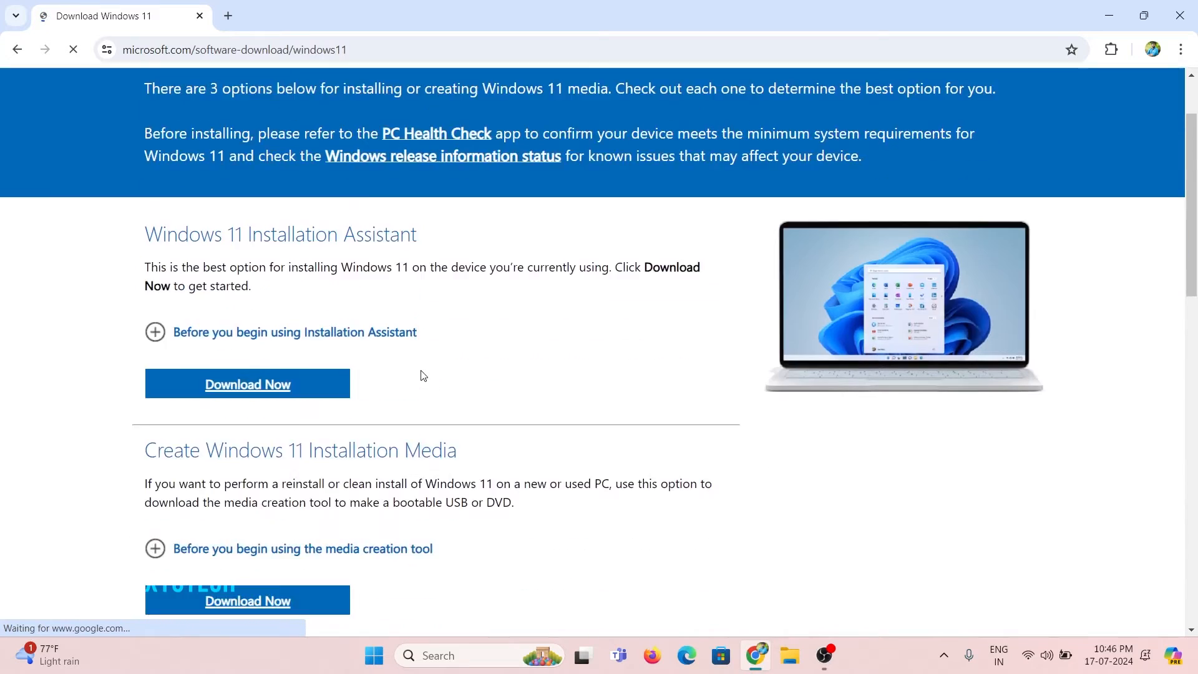
scroll(down, 3)
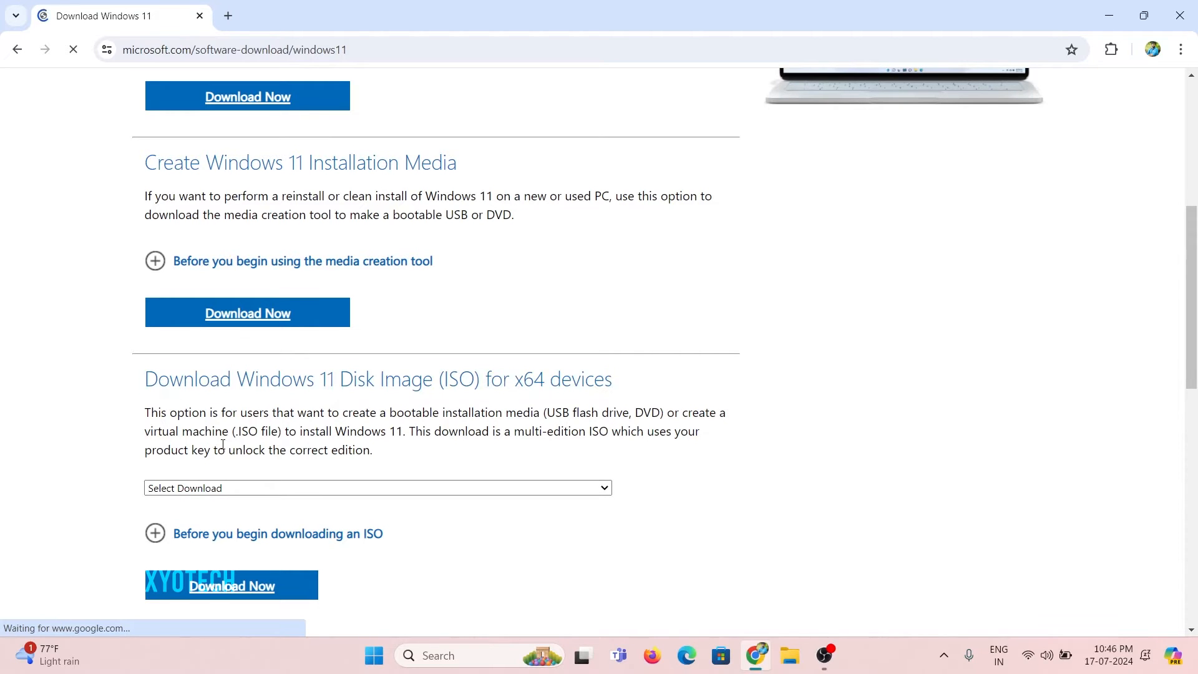
Step: Choose Windows 11 (multi-edition ISO for x64 devices) as the disk image download
click(377, 487)
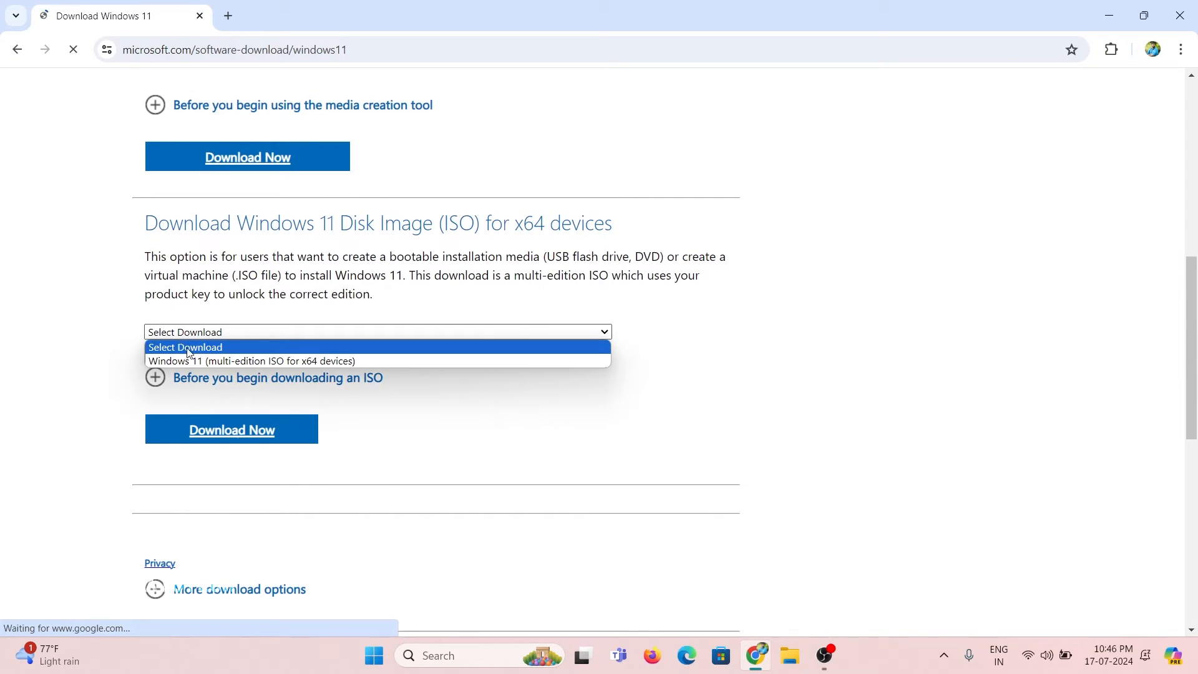
click(269, 361)
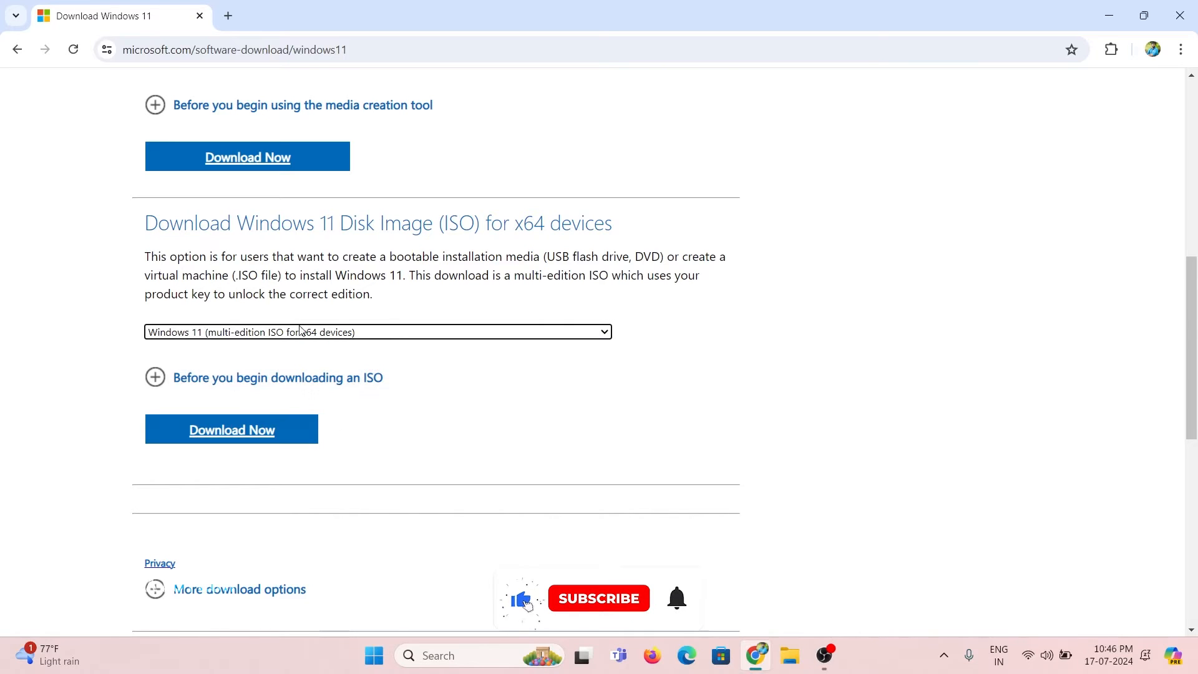
click(230, 428)
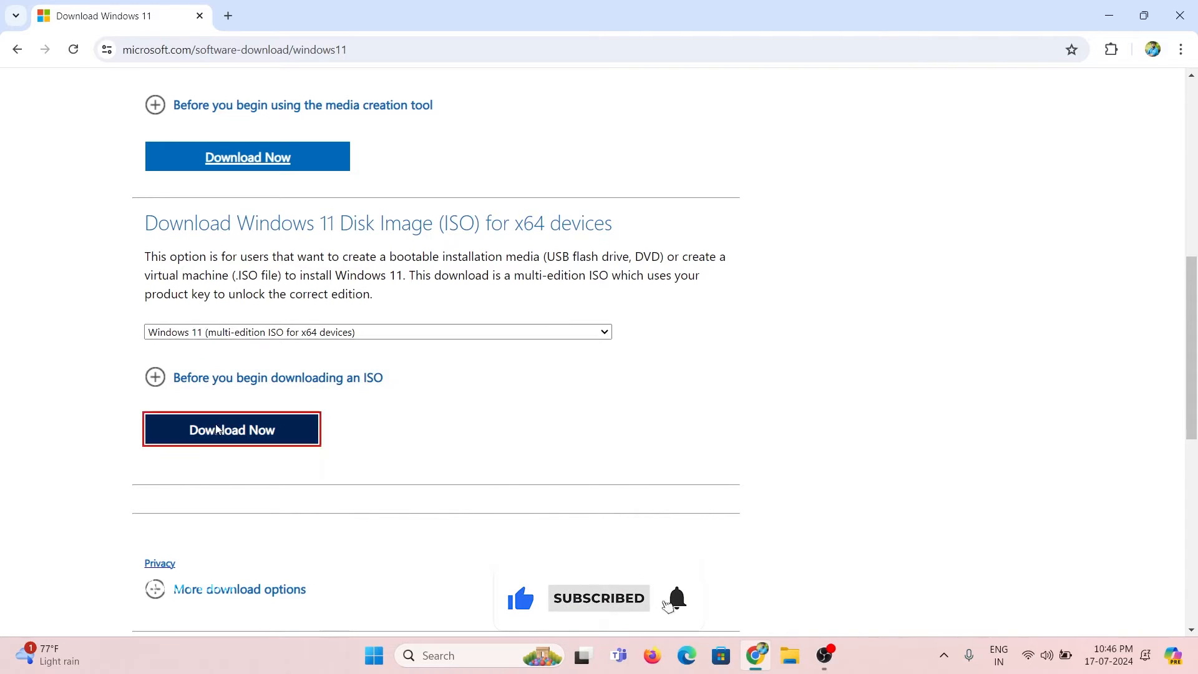
Step: Set the product language to English International and start the 64-bit ISO download
click(231, 429)
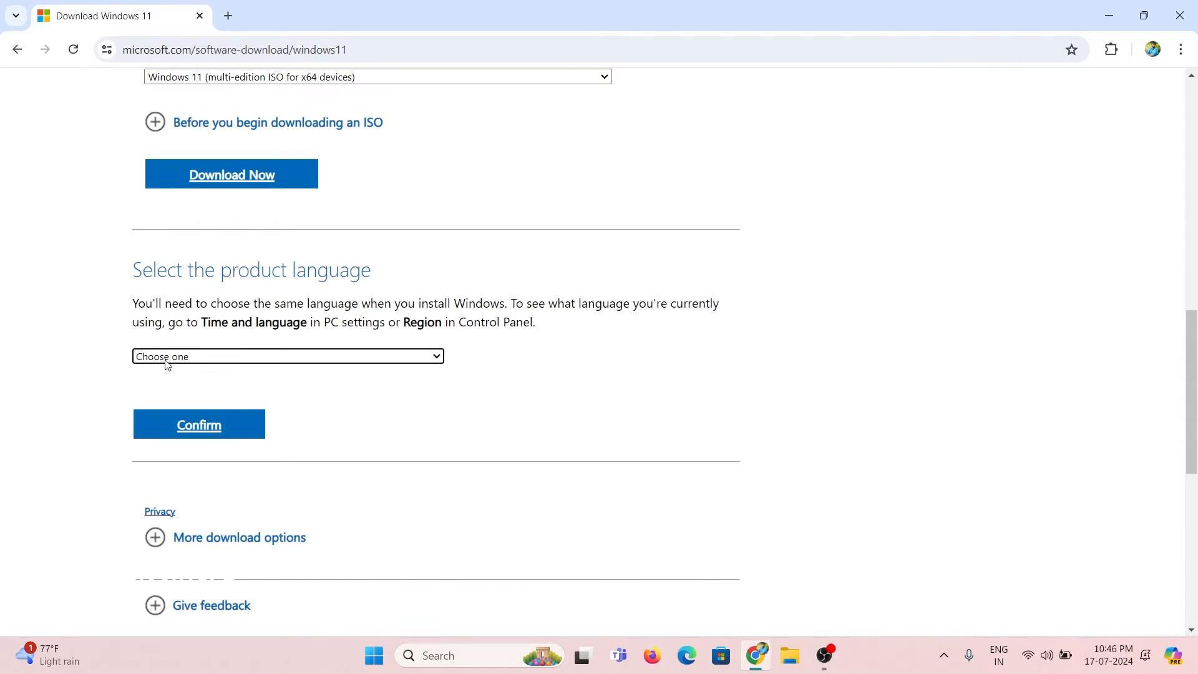
click(286, 357)
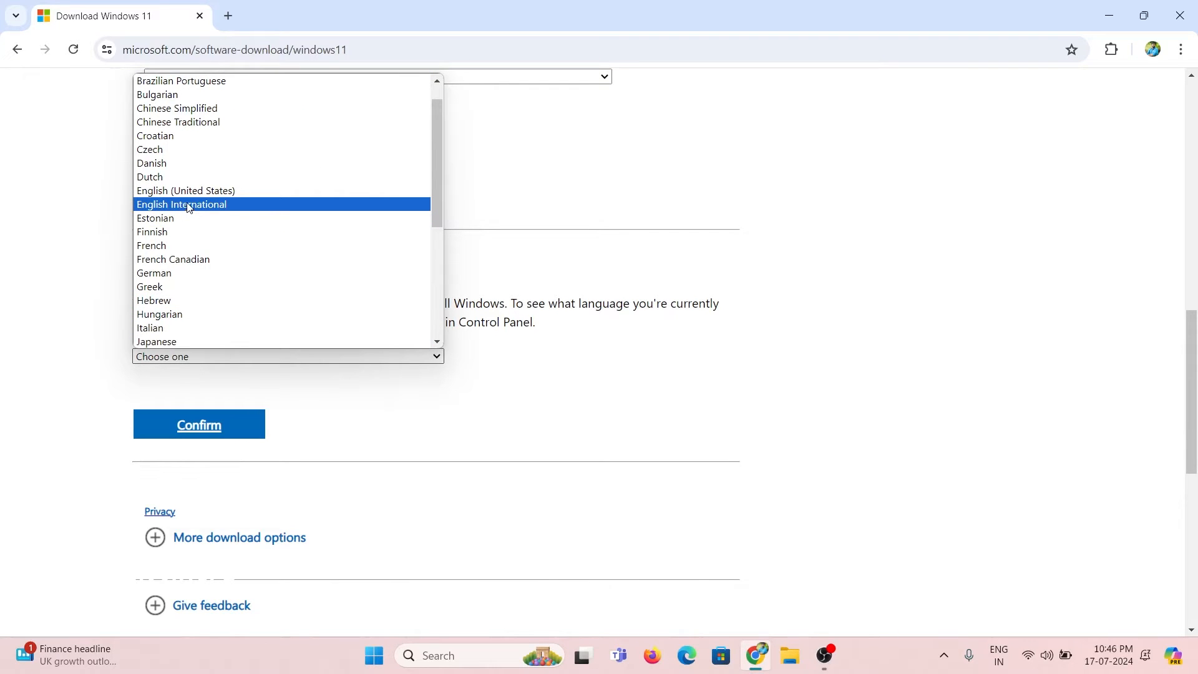
click(181, 204)
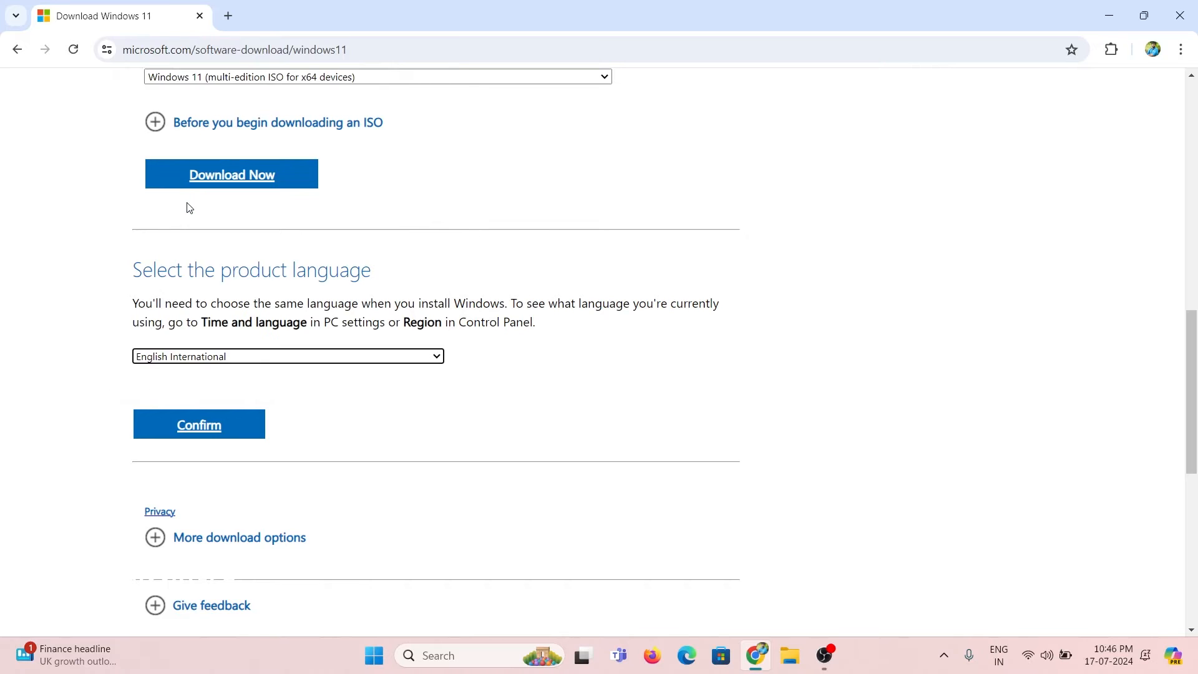
mouse_move(436, 399)
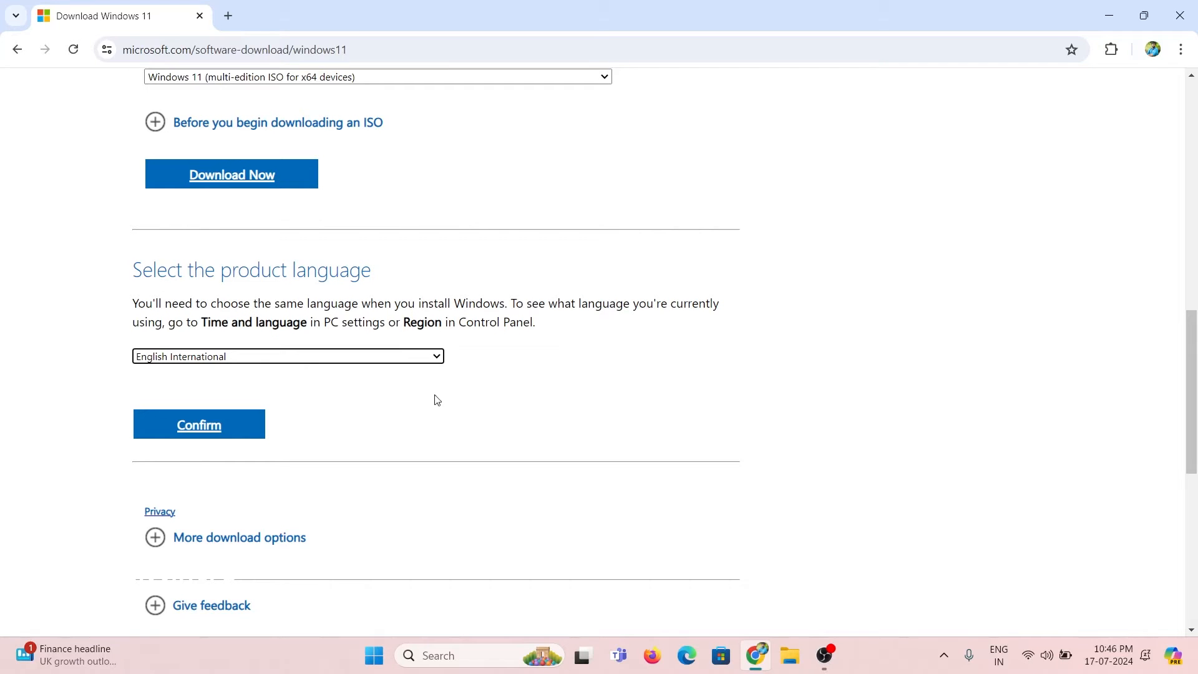
click(199, 424)
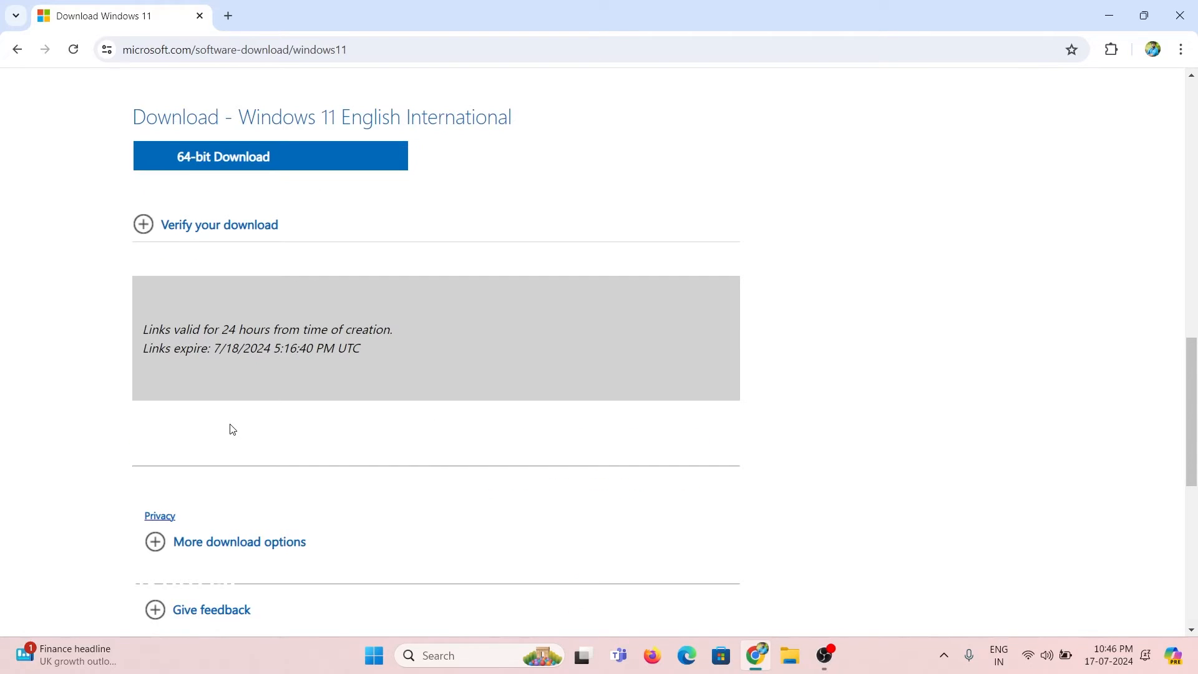
scroll(up, 3)
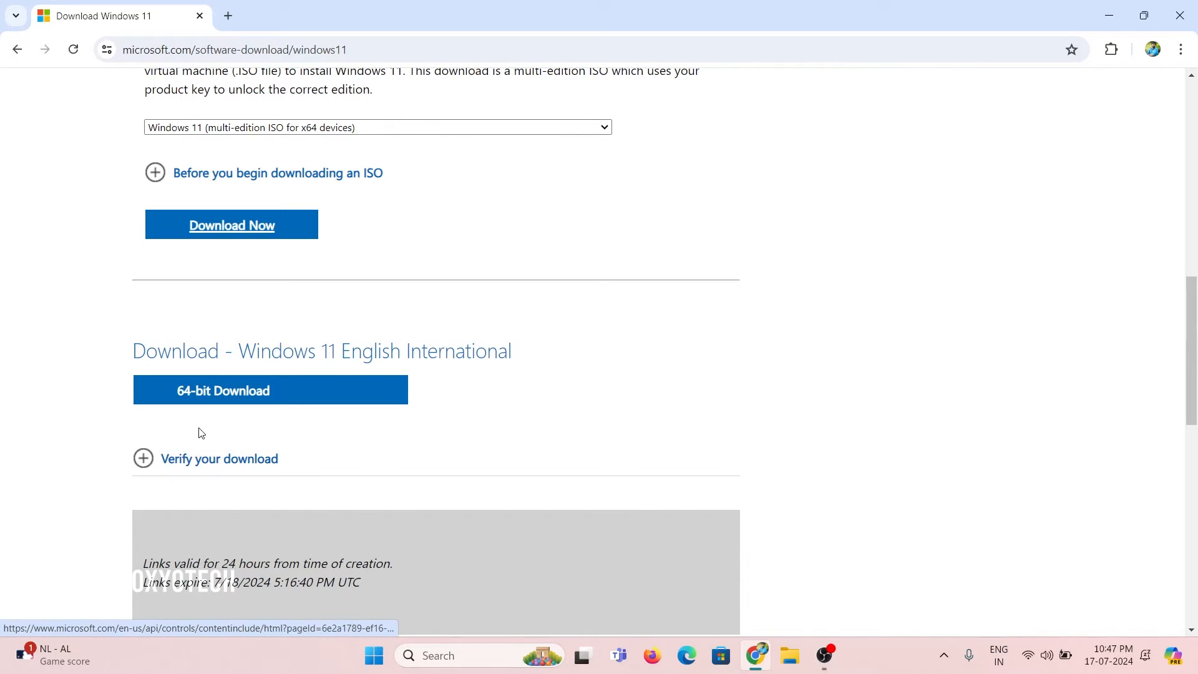
click(270, 389)
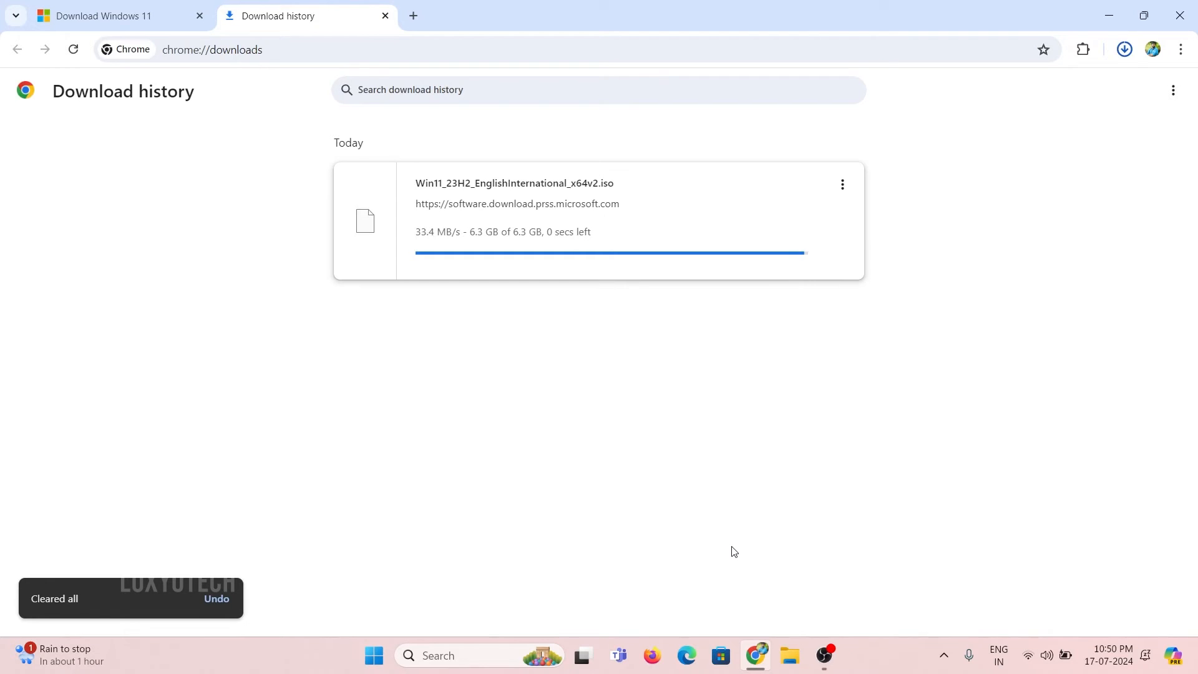
Step: Find the downloaded Windows 11 ISO in the Downloads folder, then search Google for rufus
right_click(844, 173)
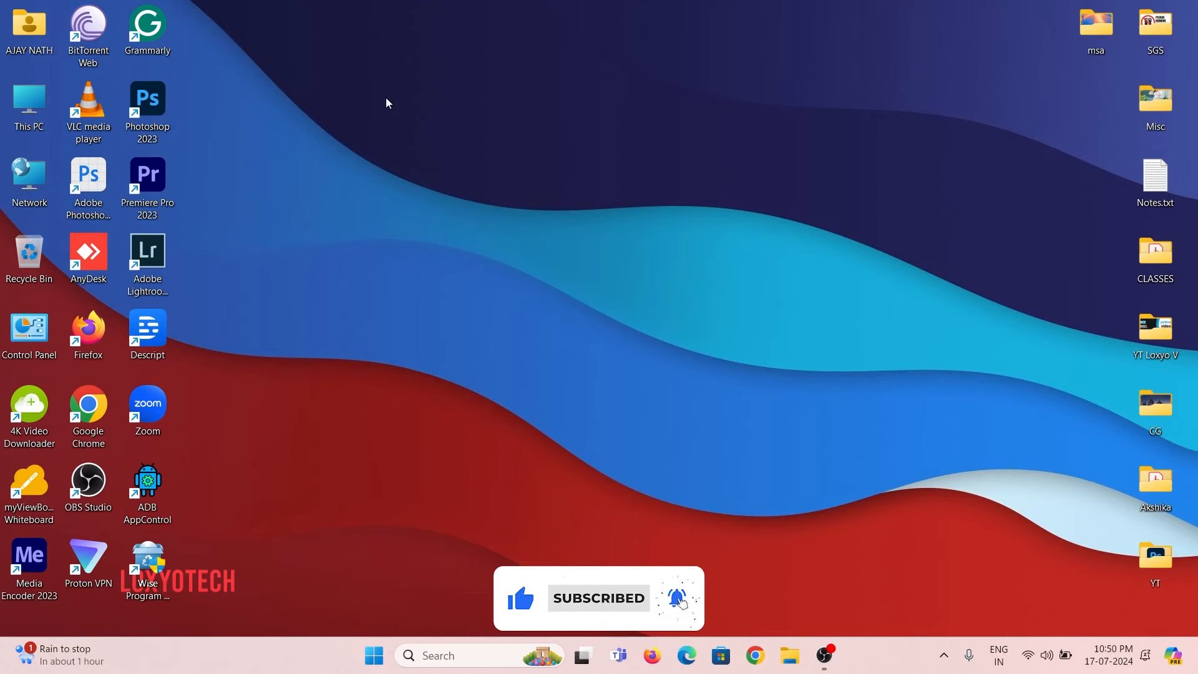
click(788, 661)
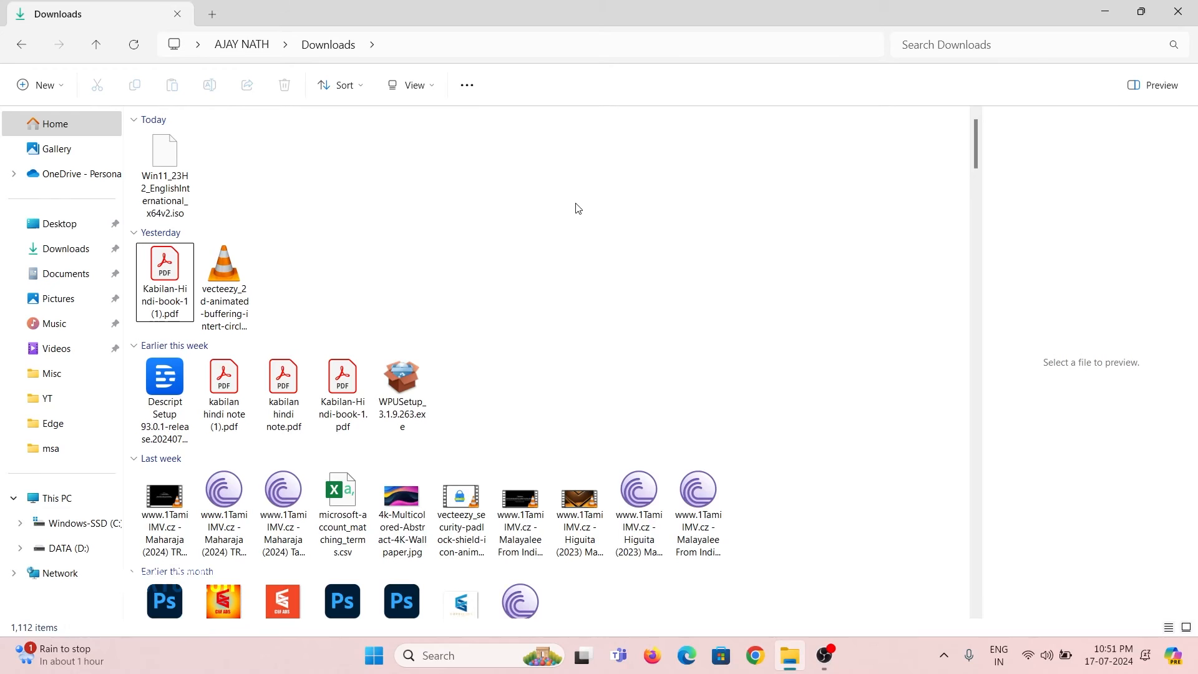
click(753, 660)
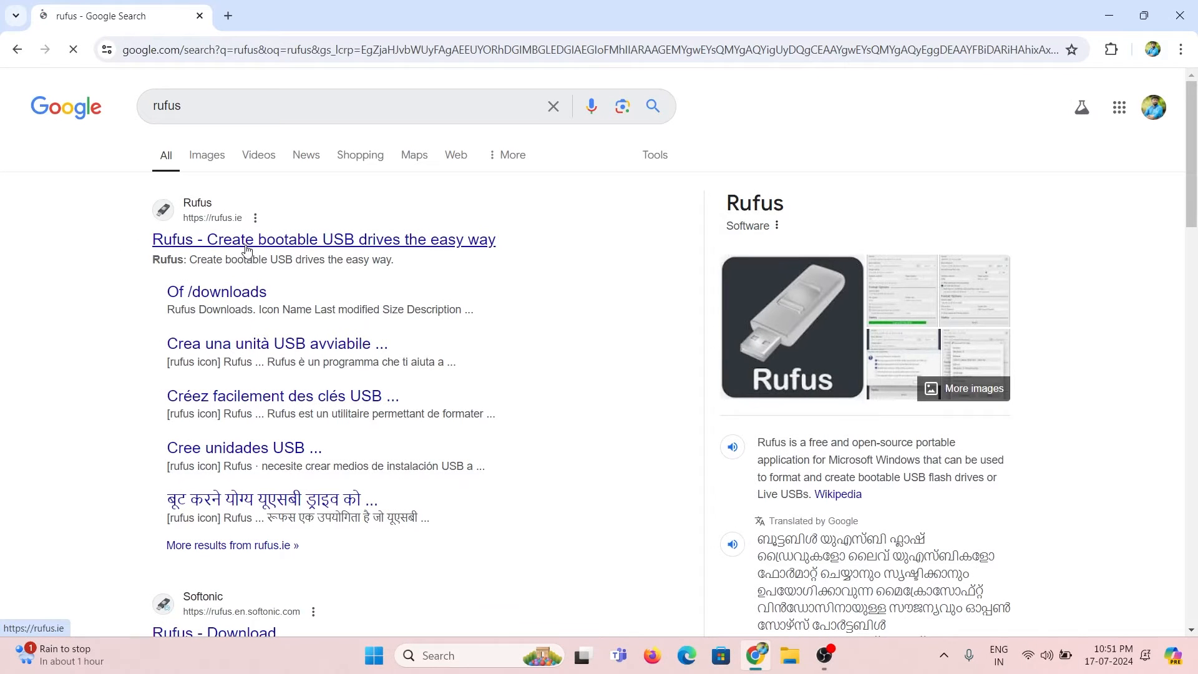
Step: Open the rufus.ie result and download rufus-4.5.exe from its Download section
click(323, 239)
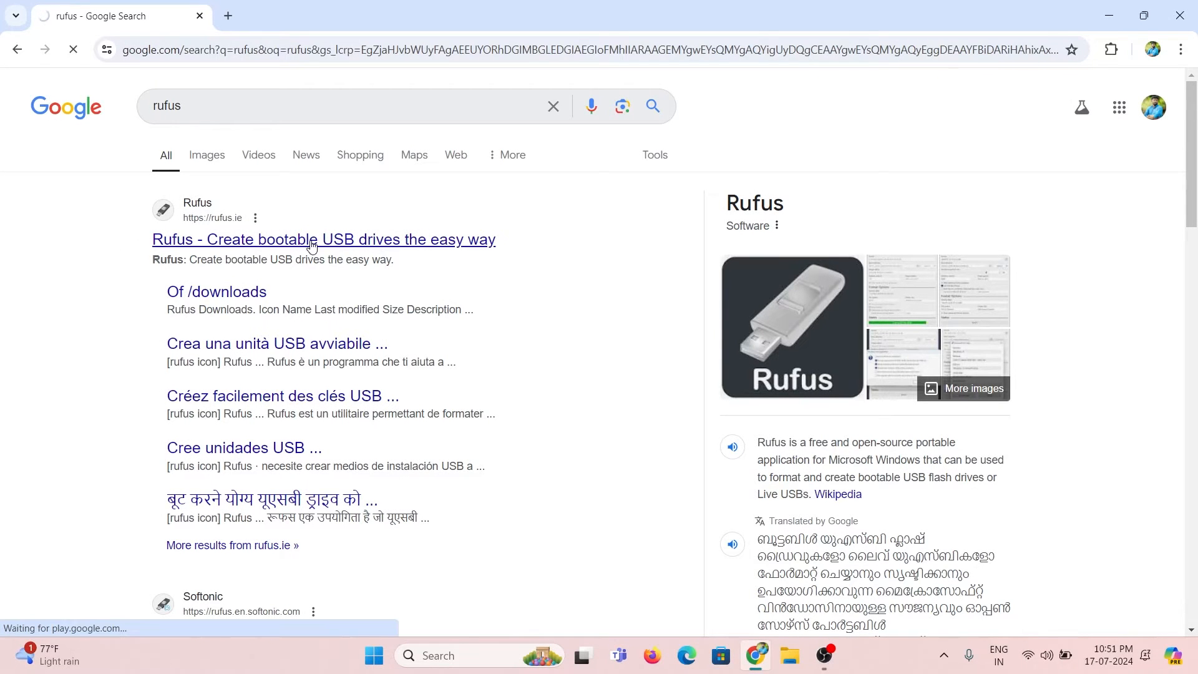
click(322, 239)
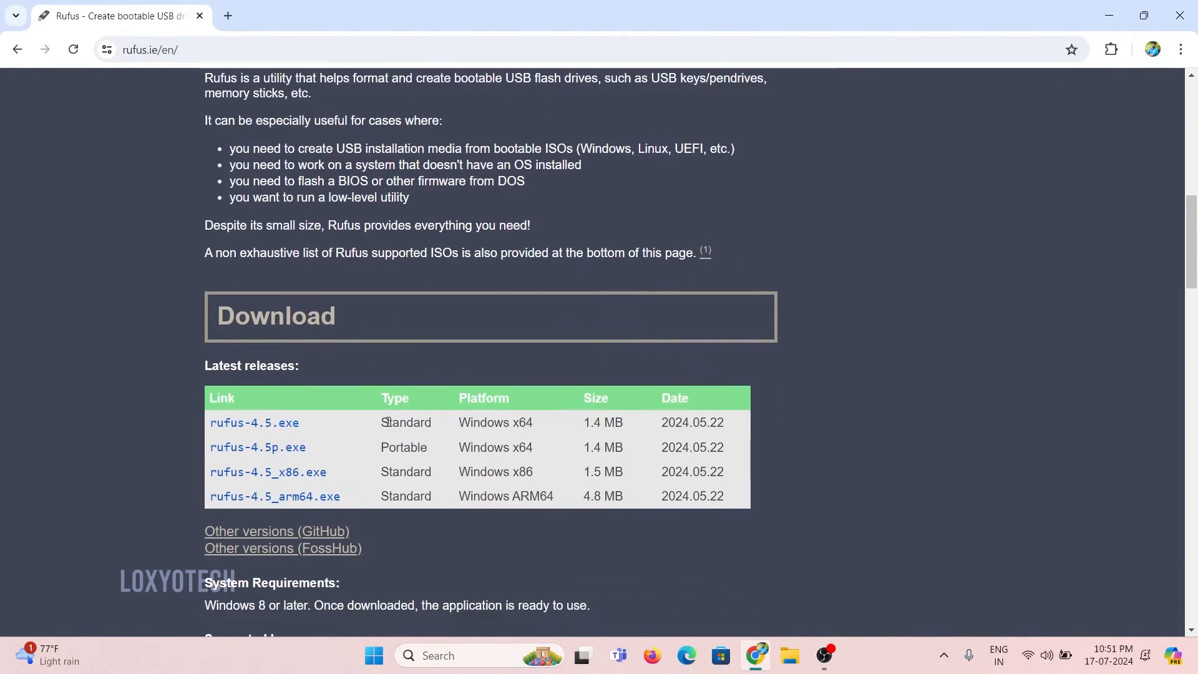
click(254, 422)
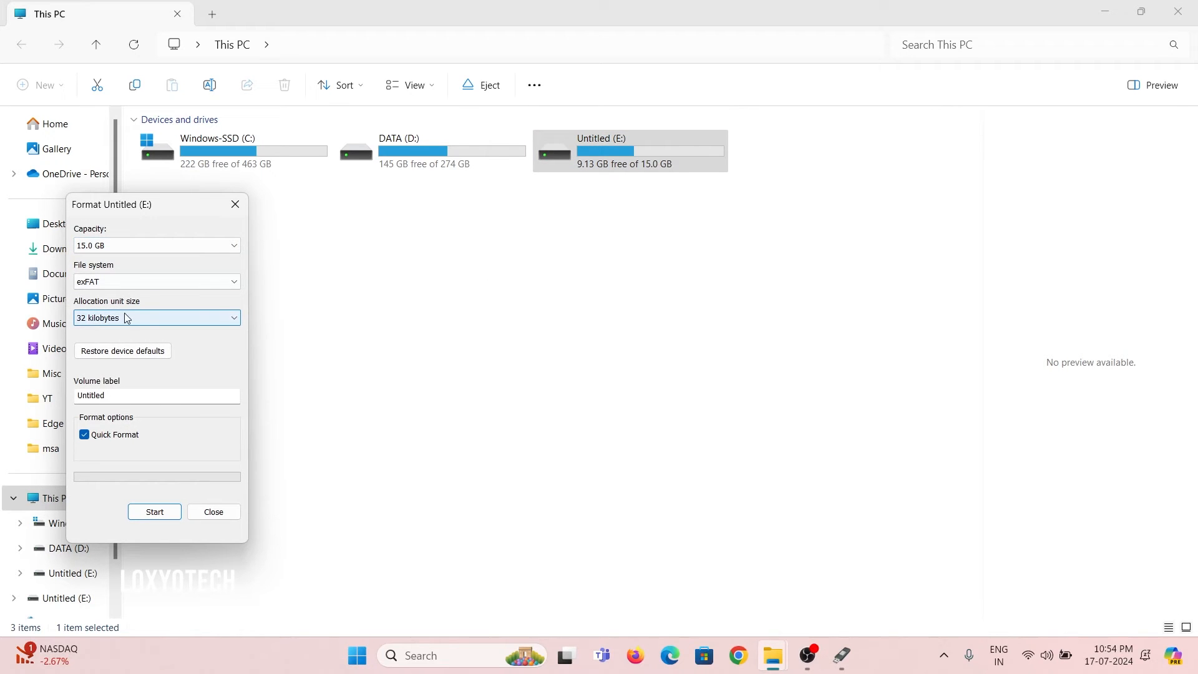
Step: Set the Untitled (E:) drive's file system to NTFS with 4096-byte allocation units
click(156, 282)
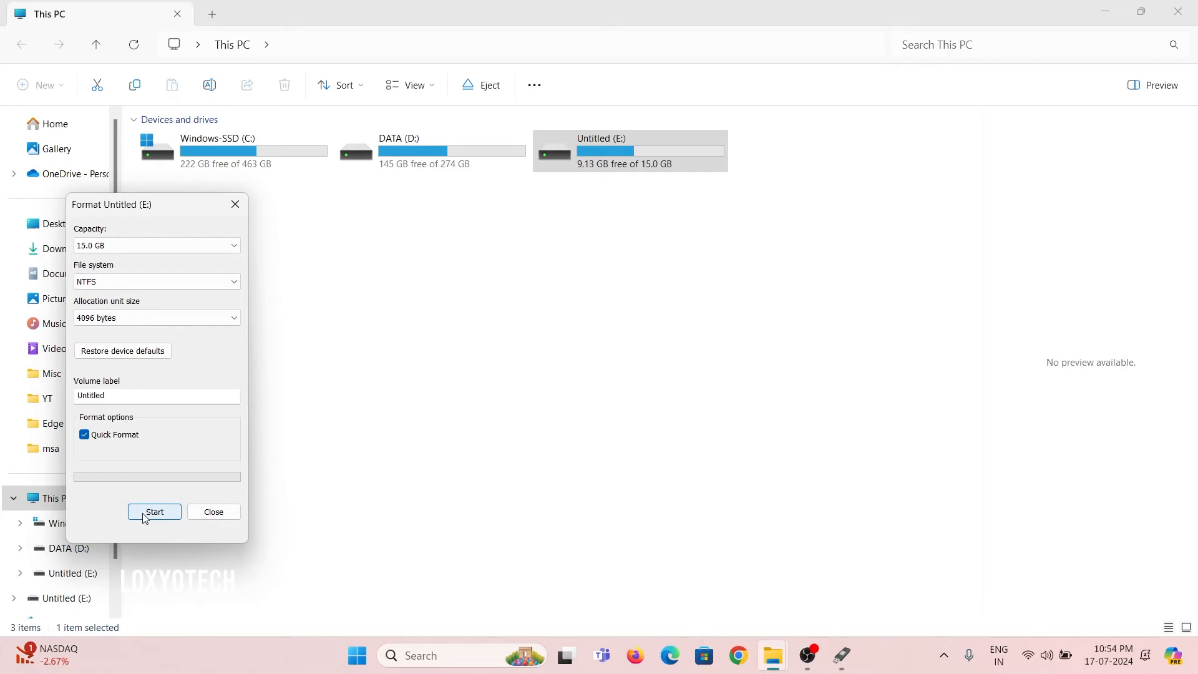
mouse_move(278, 344)
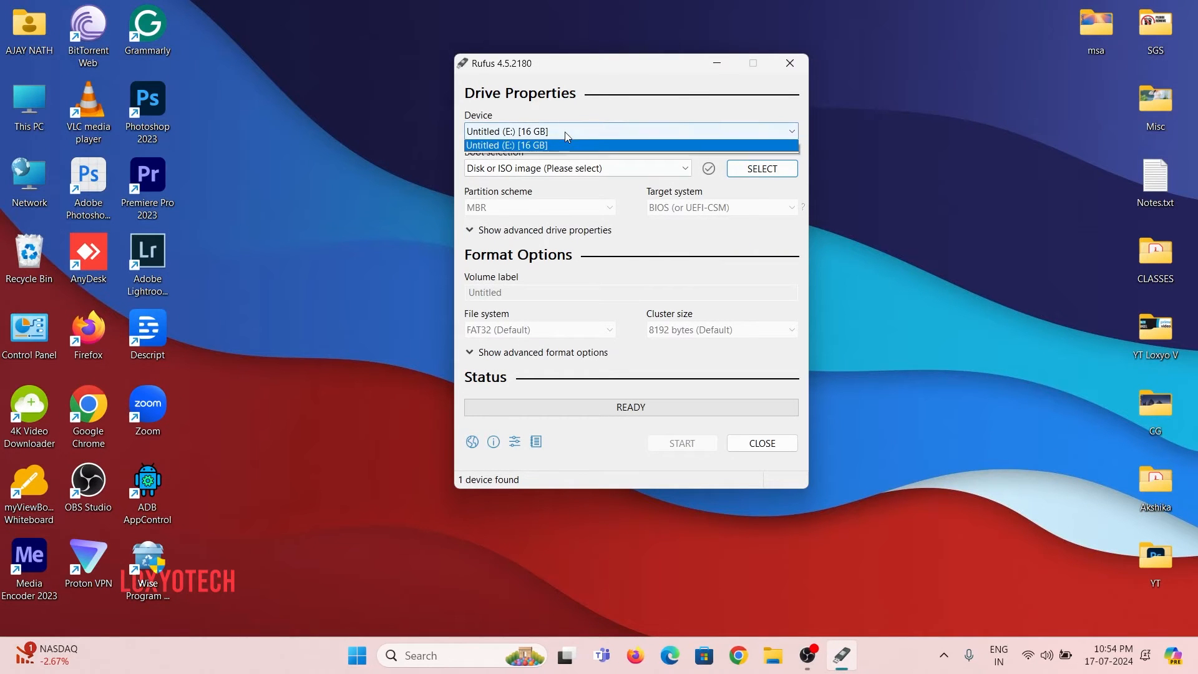
Step: Select the 16 GB Untitled (E:) drive and load Win11_23H2_EnglishInternational_x64v2.iso
click(630, 146)
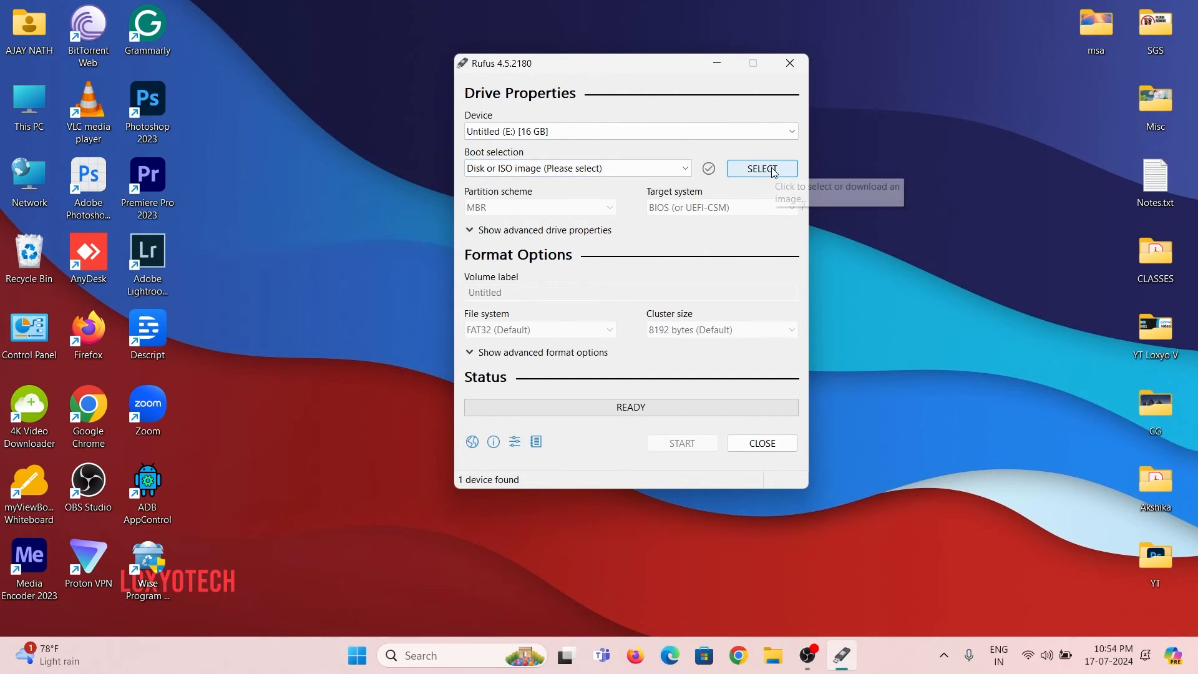
click(761, 168)
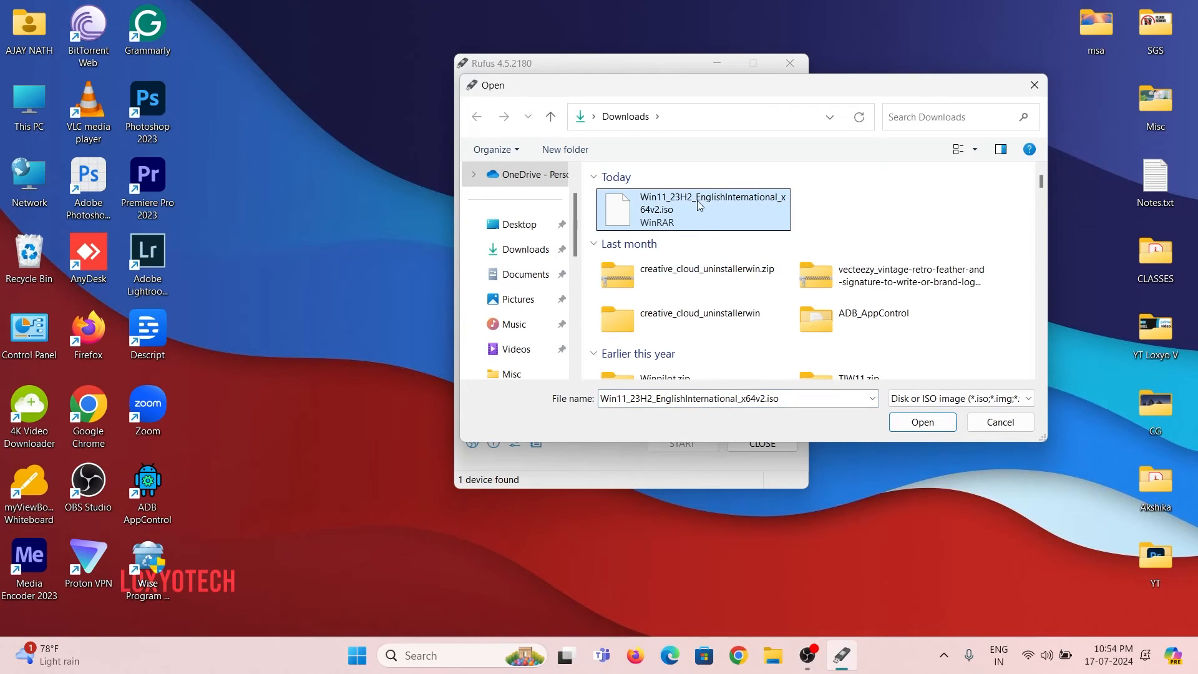
mouse_move(898, 436)
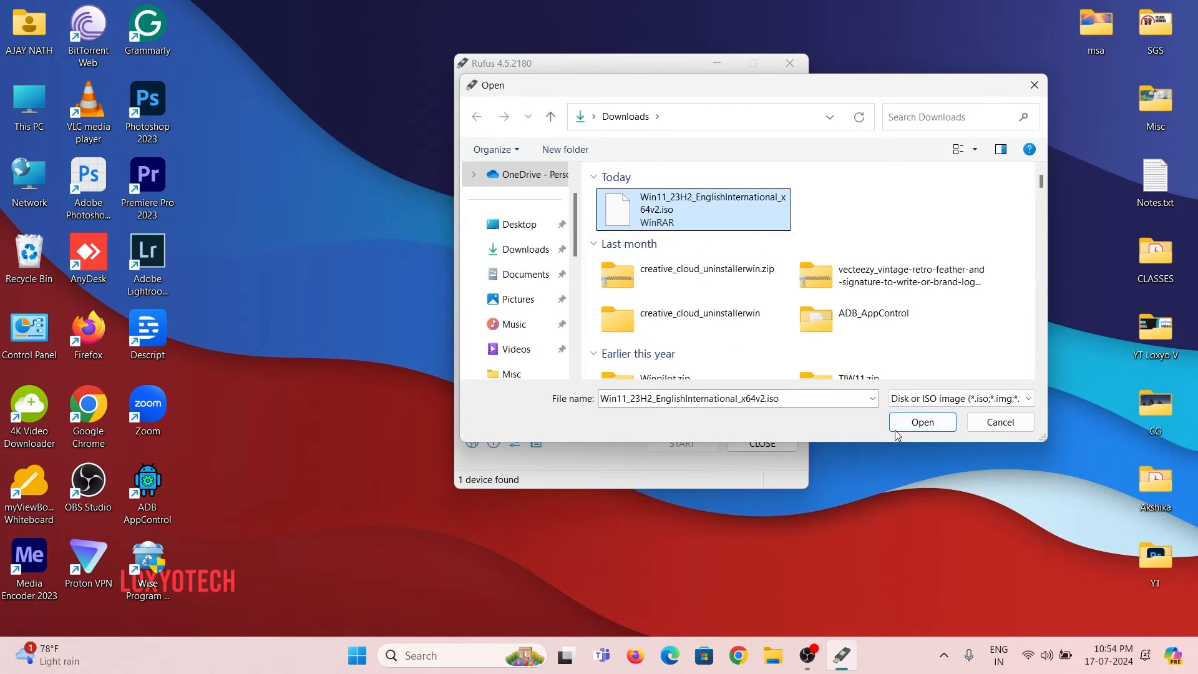
click(921, 422)
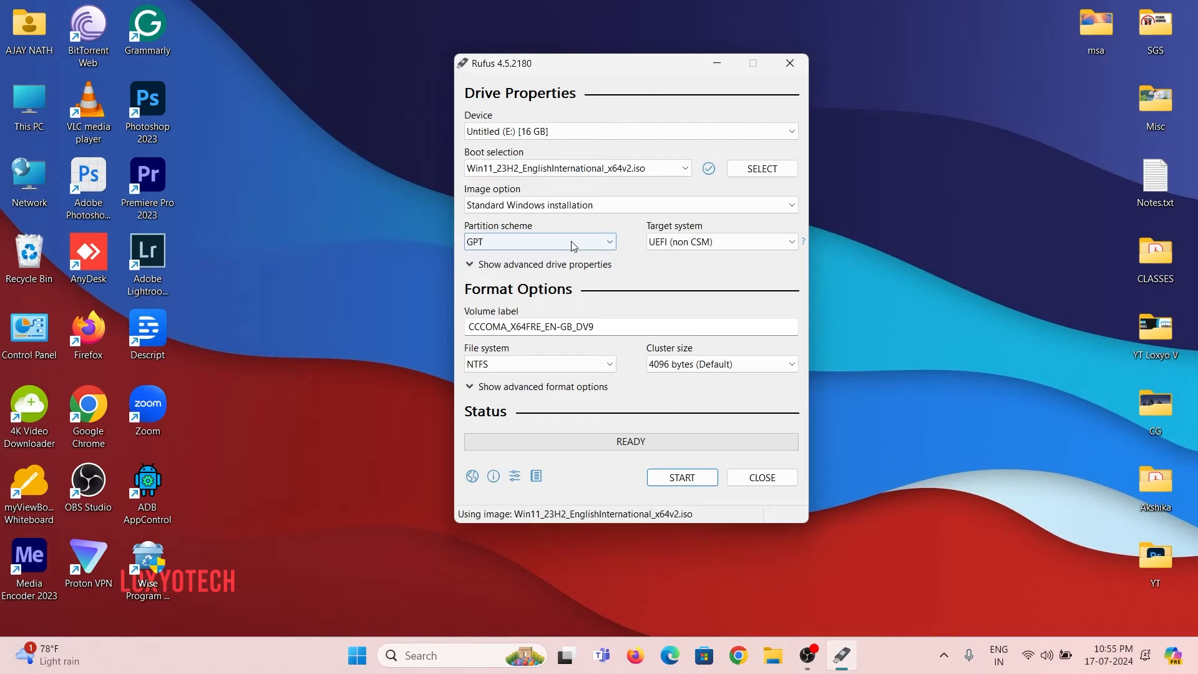
Step: Keep Standard Windows installation with GPT partition scheme for UEFI
click(630, 204)
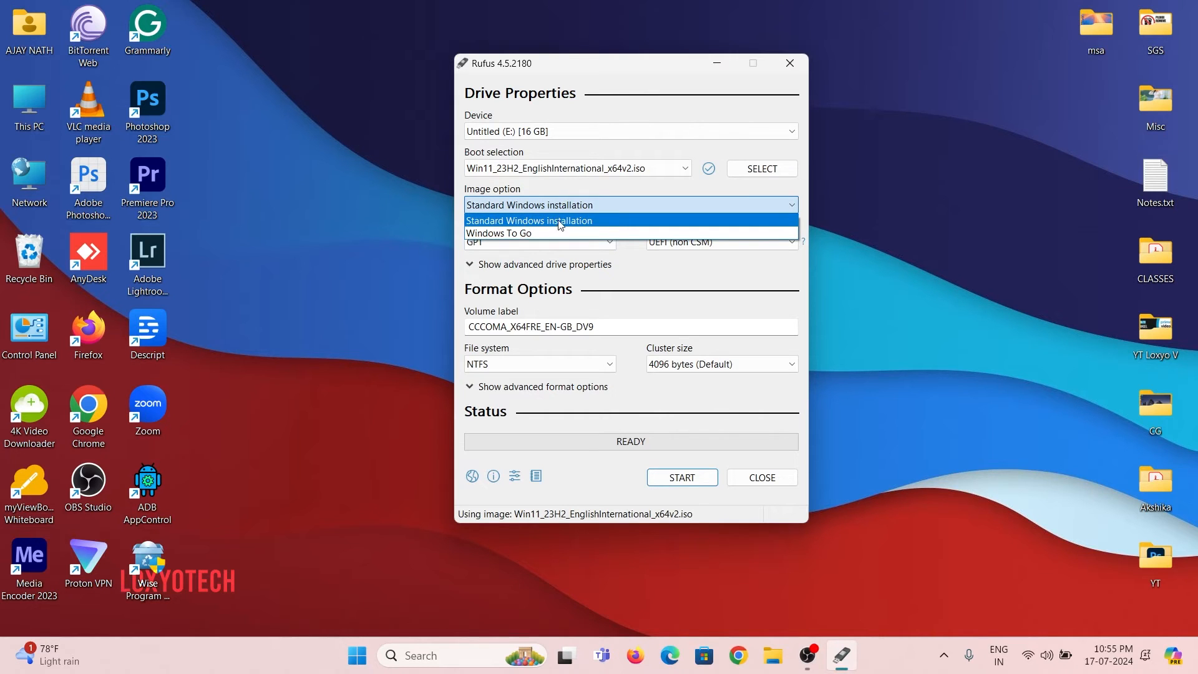
click(528, 220)
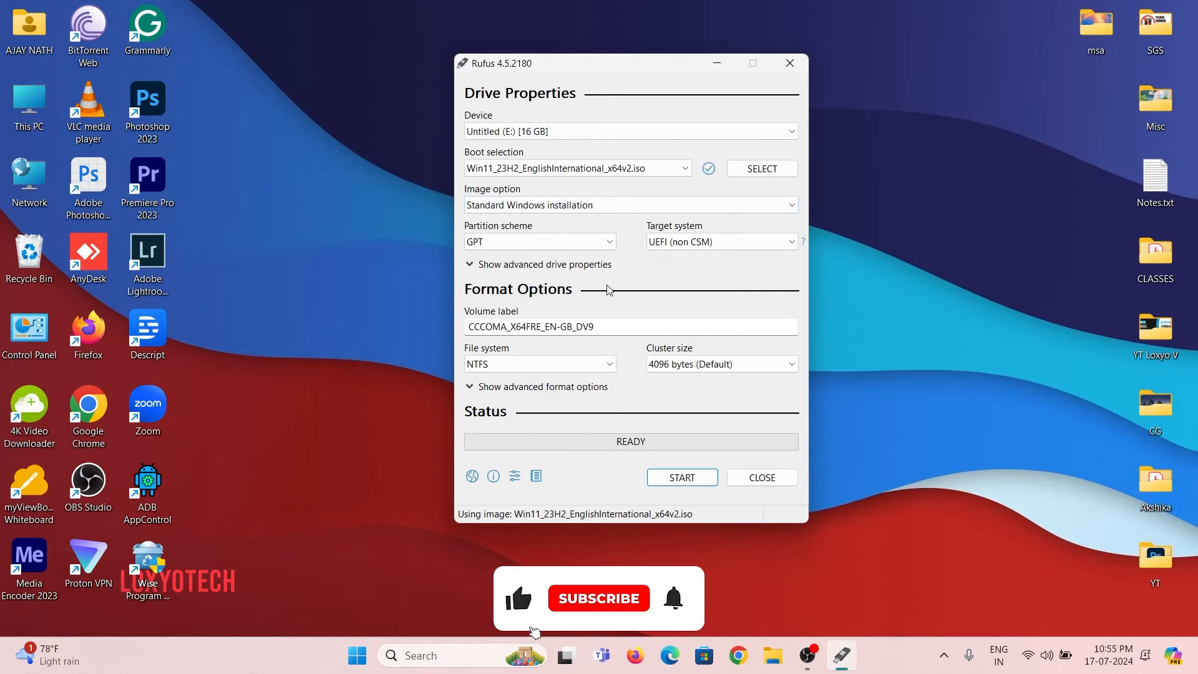
click(539, 364)
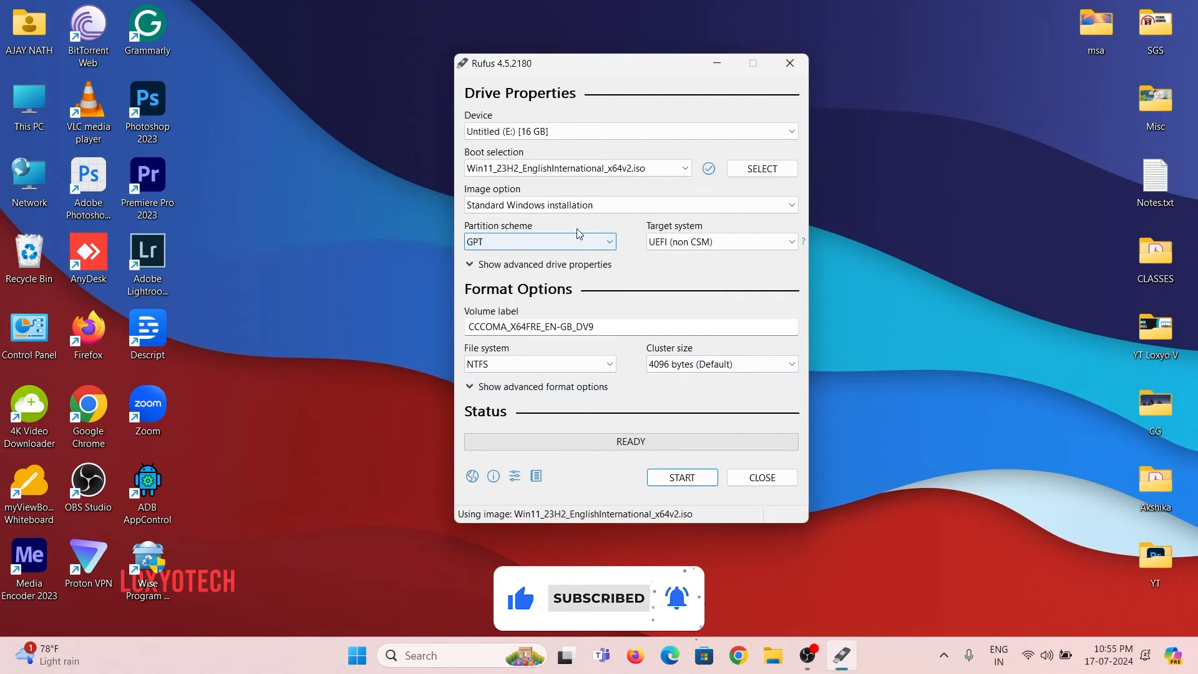
click(539, 241)
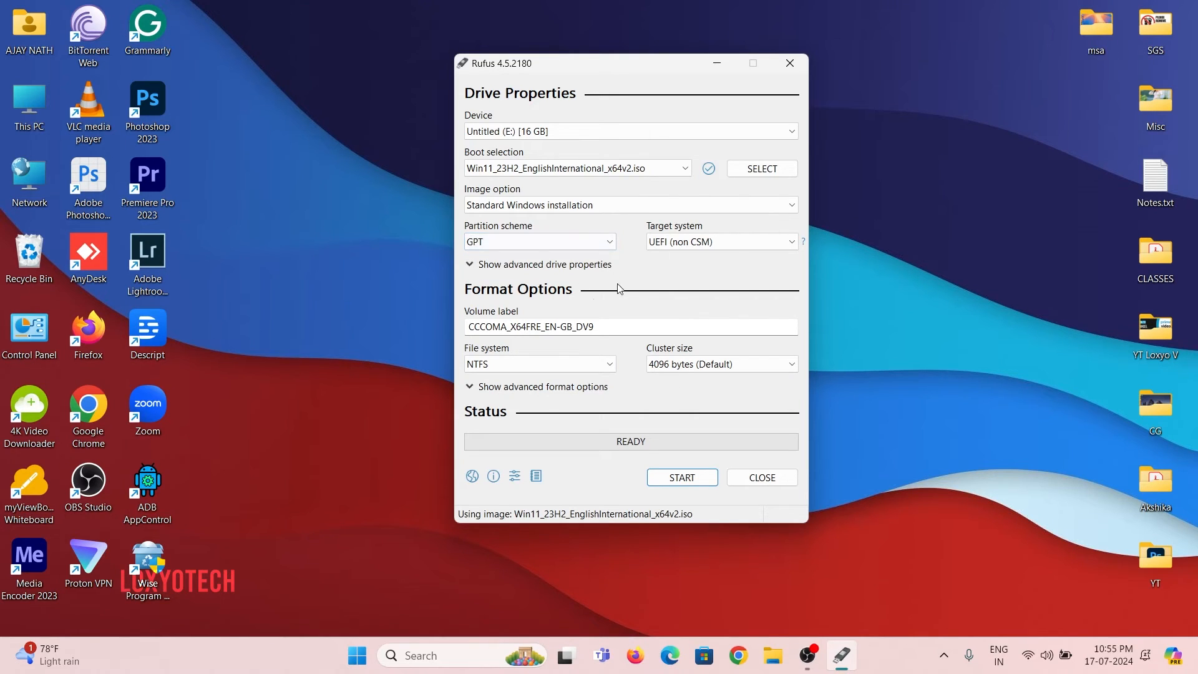
mouse_move(680, 477)
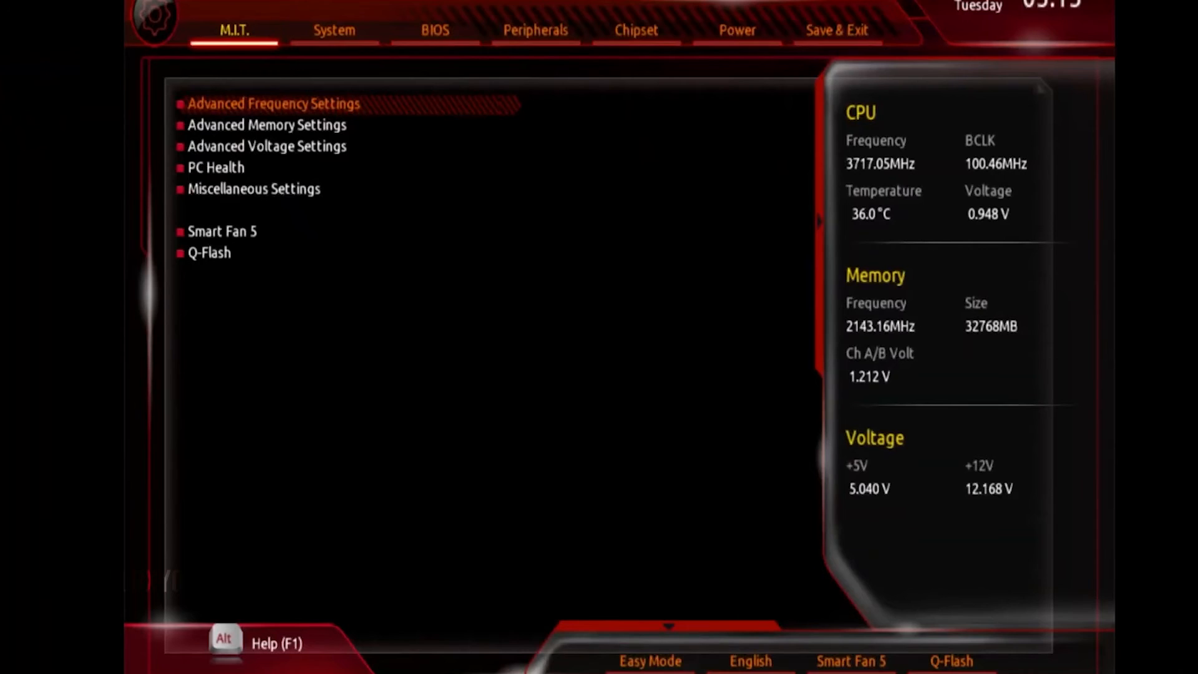
Step: Switch the Gigabyte BIOS to Easy Mode and confirm Save & Exit with Yes
click(433, 30)
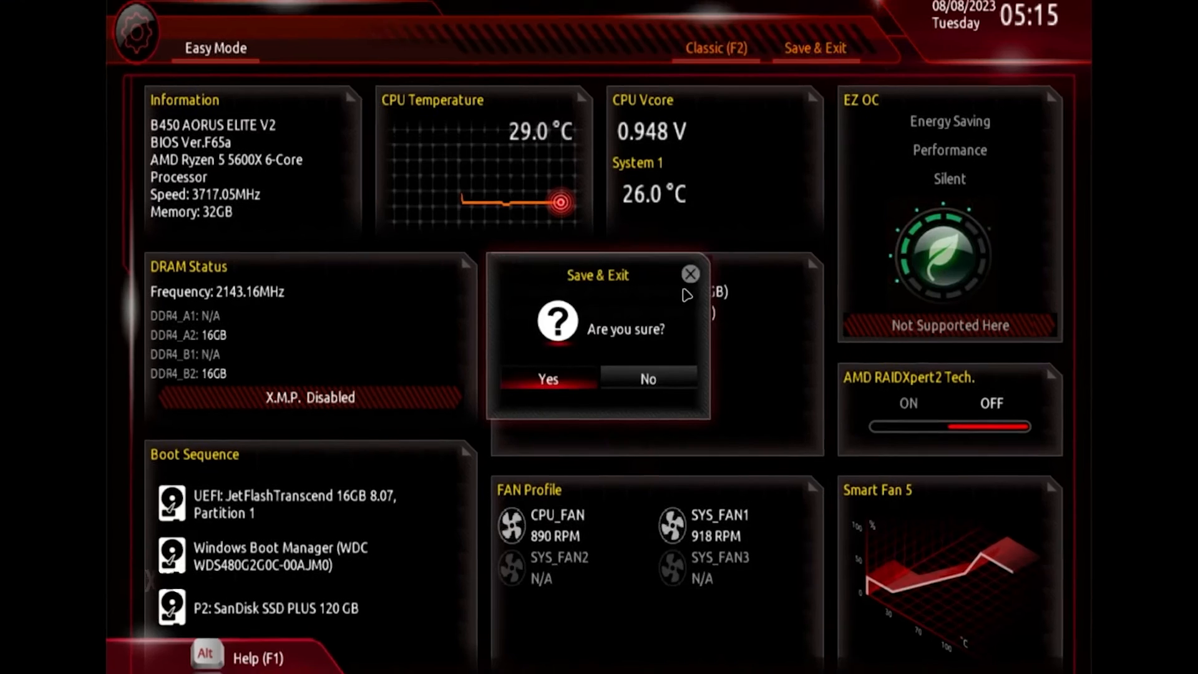
click(548, 379)
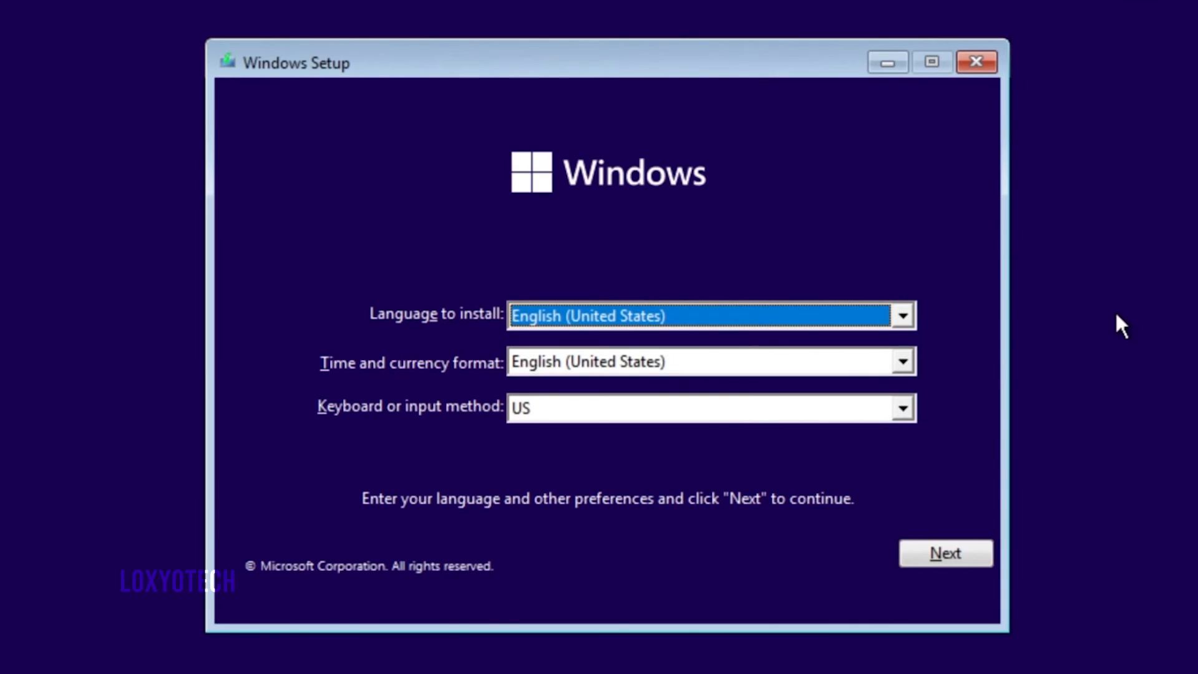
Step: Keep English (United States) time format and US keyboard, then begin Install now
click(902, 361)
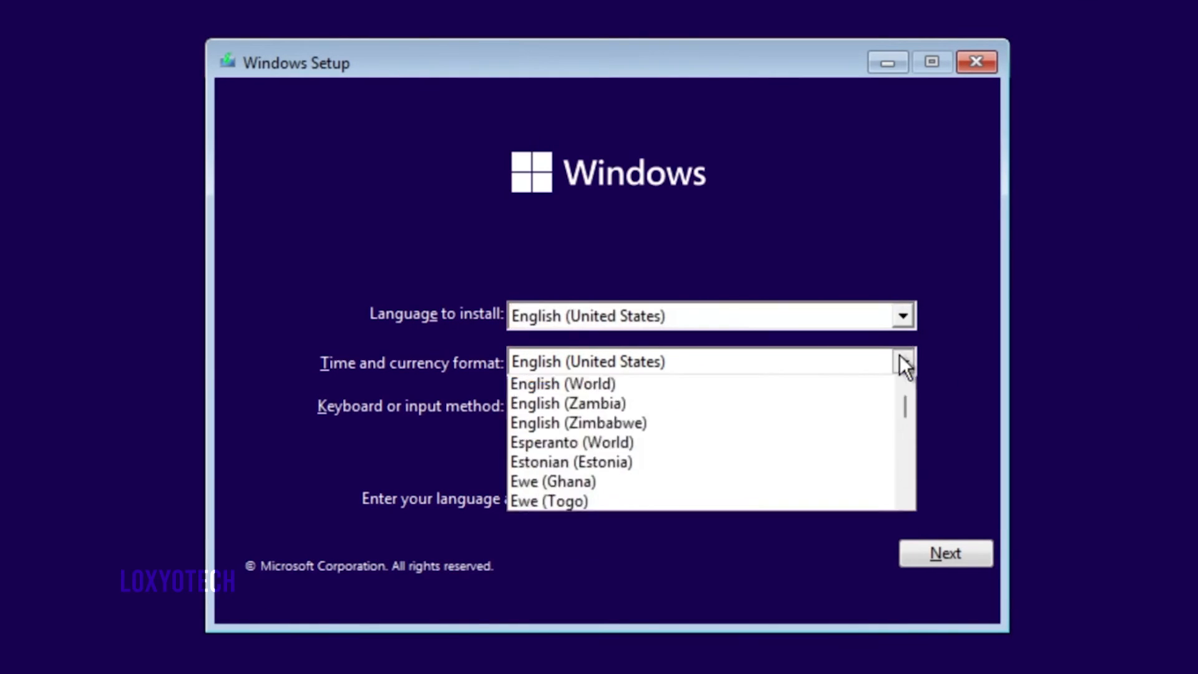
click(588, 361)
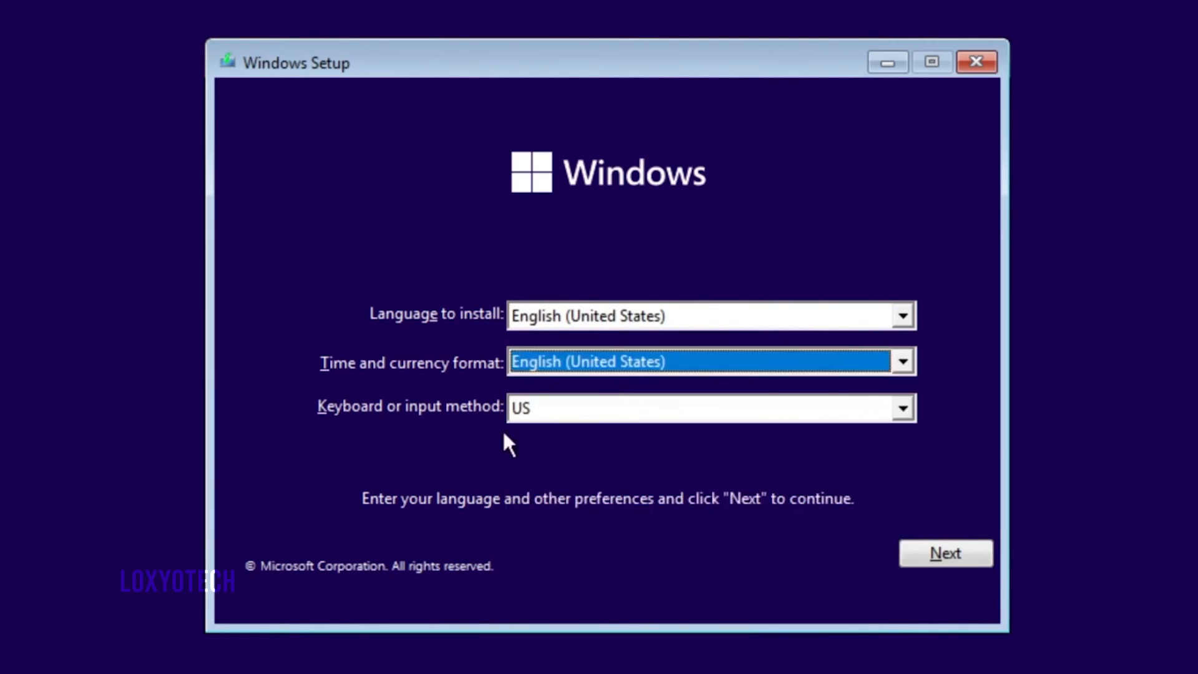
click(945, 552)
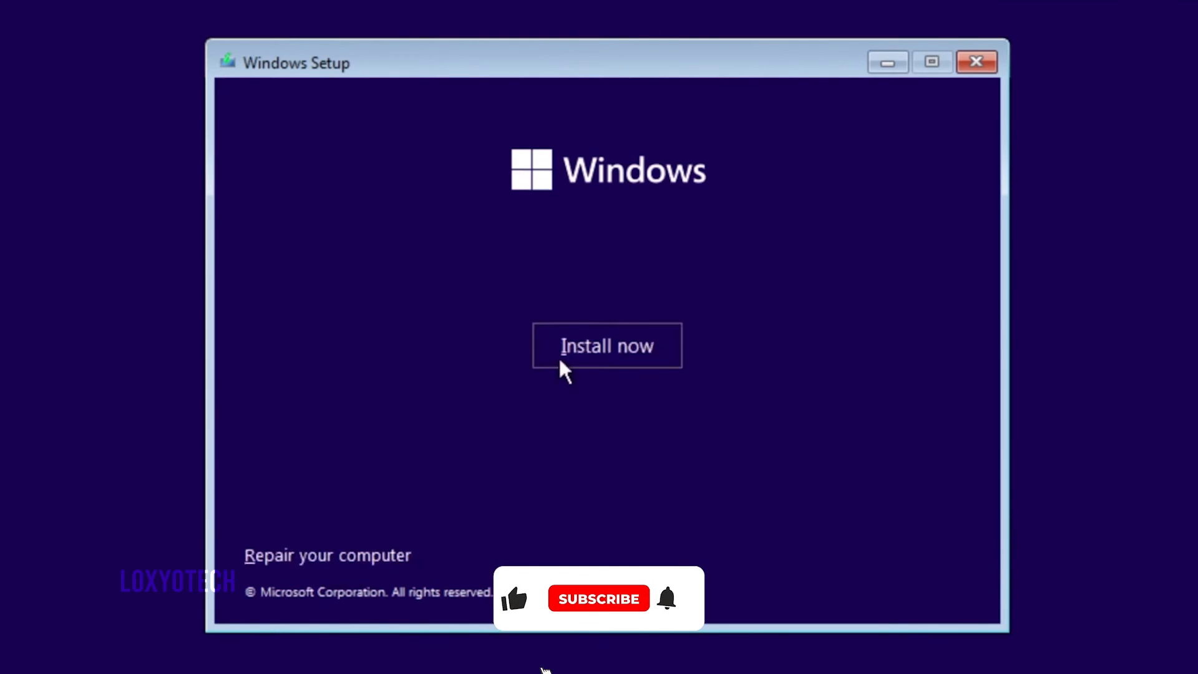
click(605, 345)
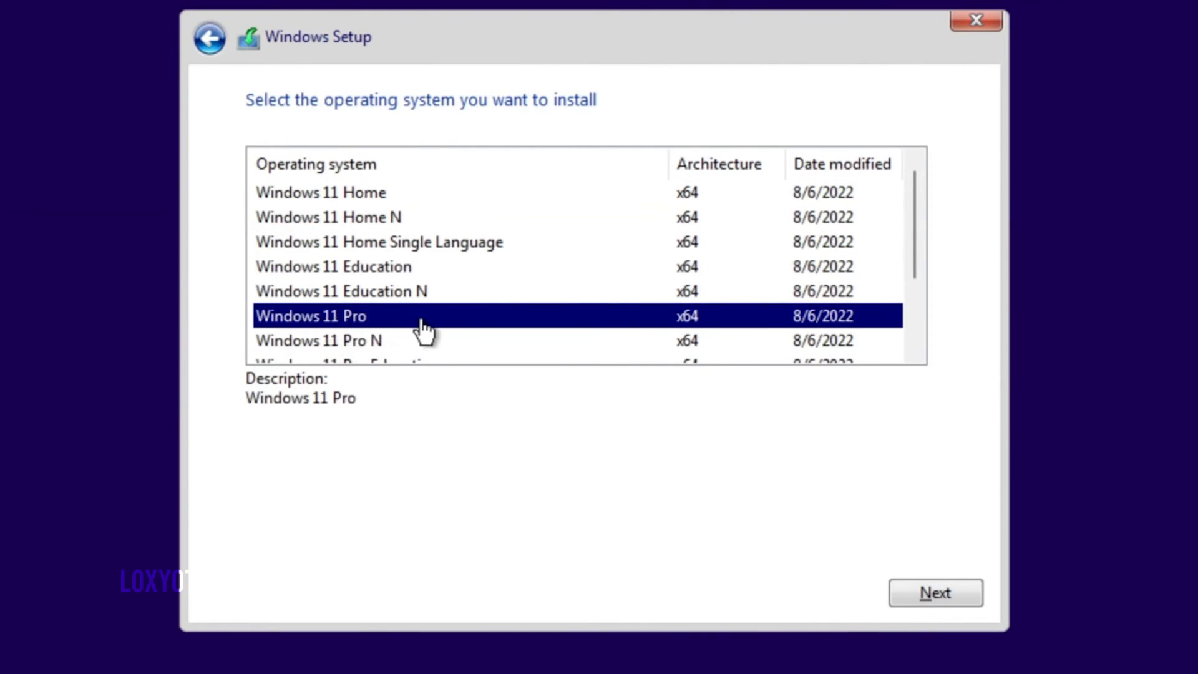
mouse_move(442, 334)
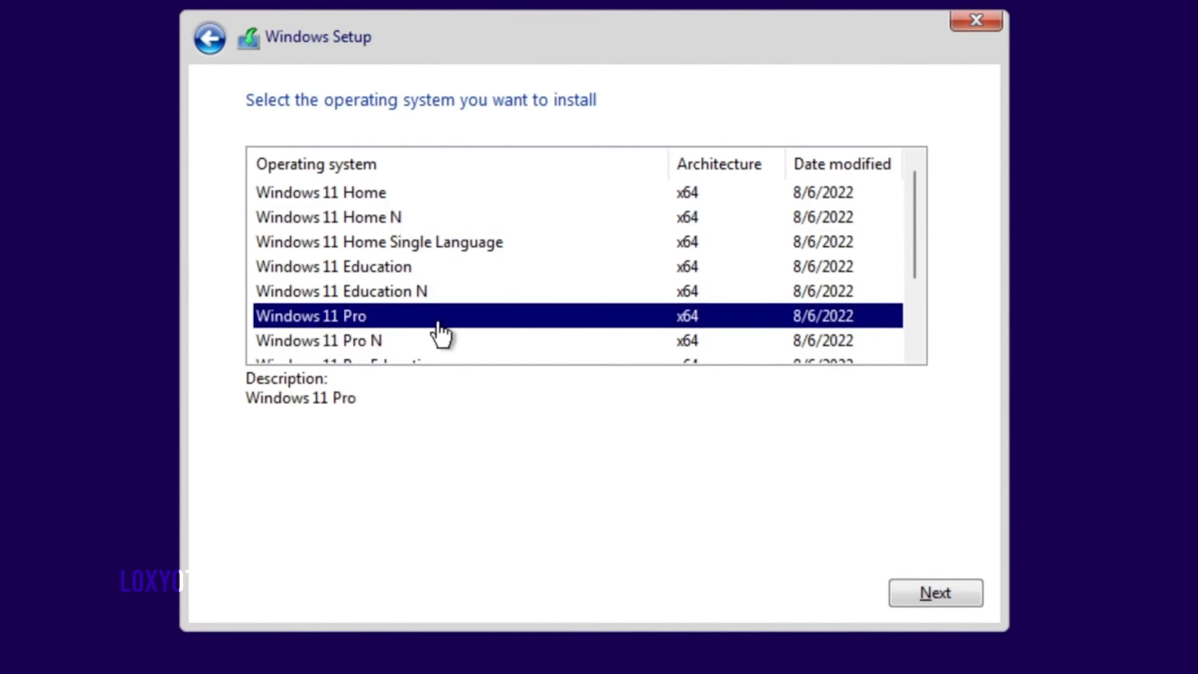
Step: Proceed with Windows 11 Pro, accept the license terms and choose Custom install
click(935, 592)
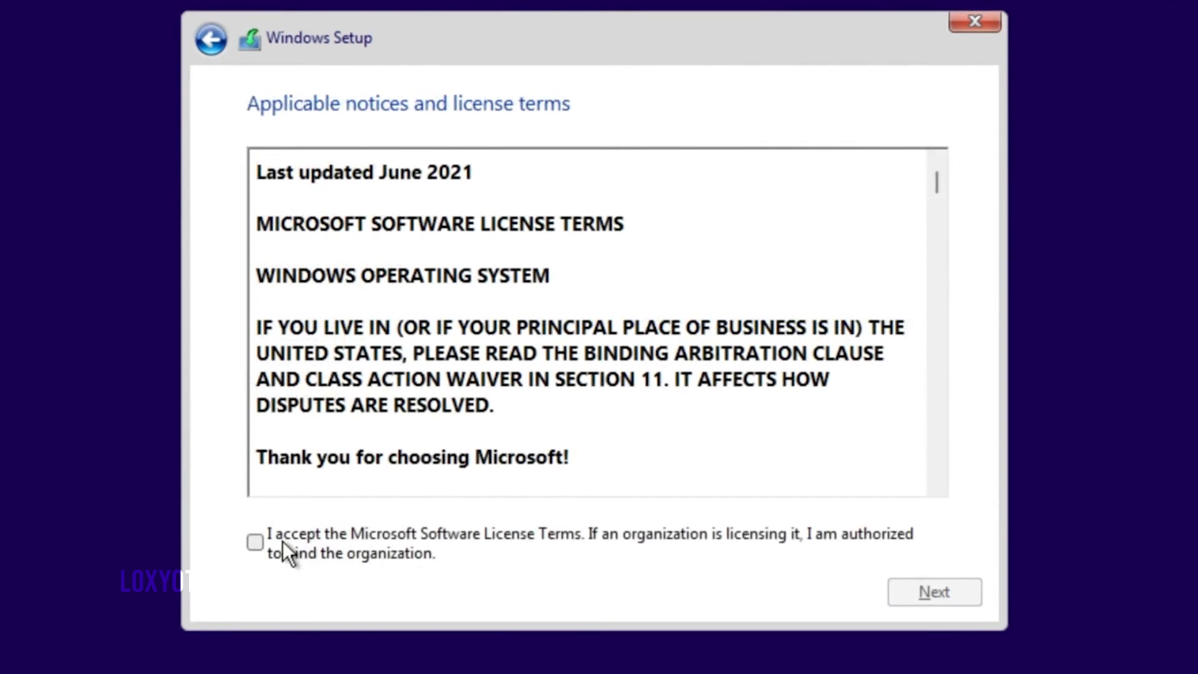
click(933, 591)
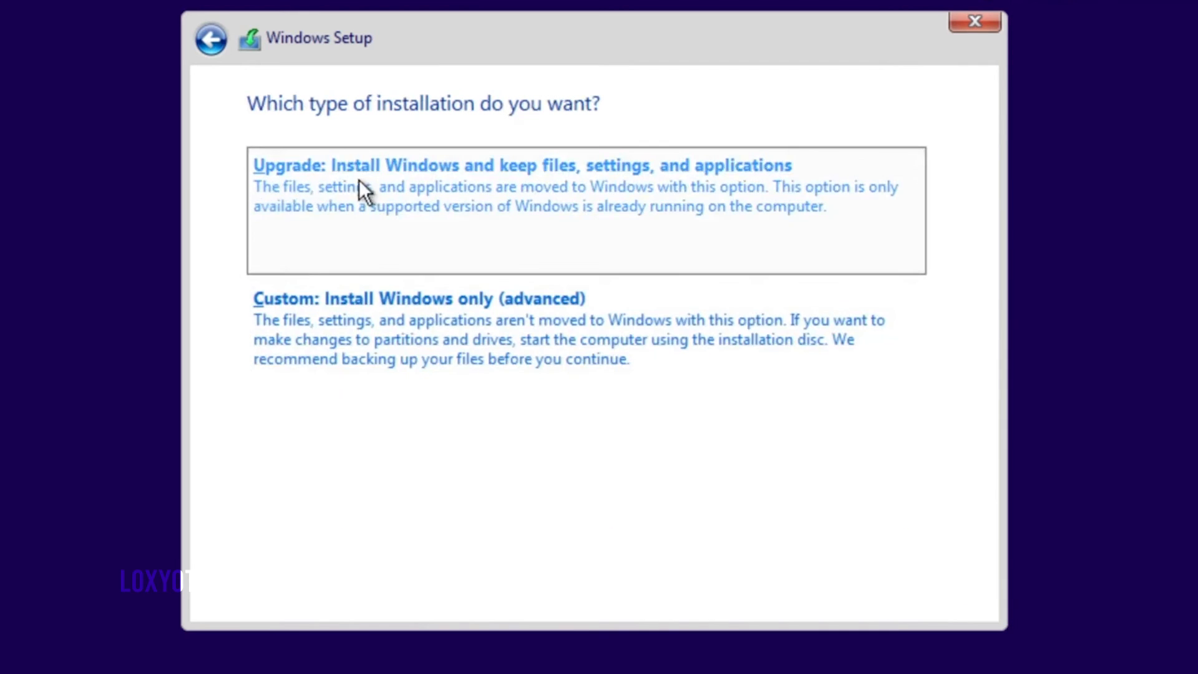
click(417, 298)
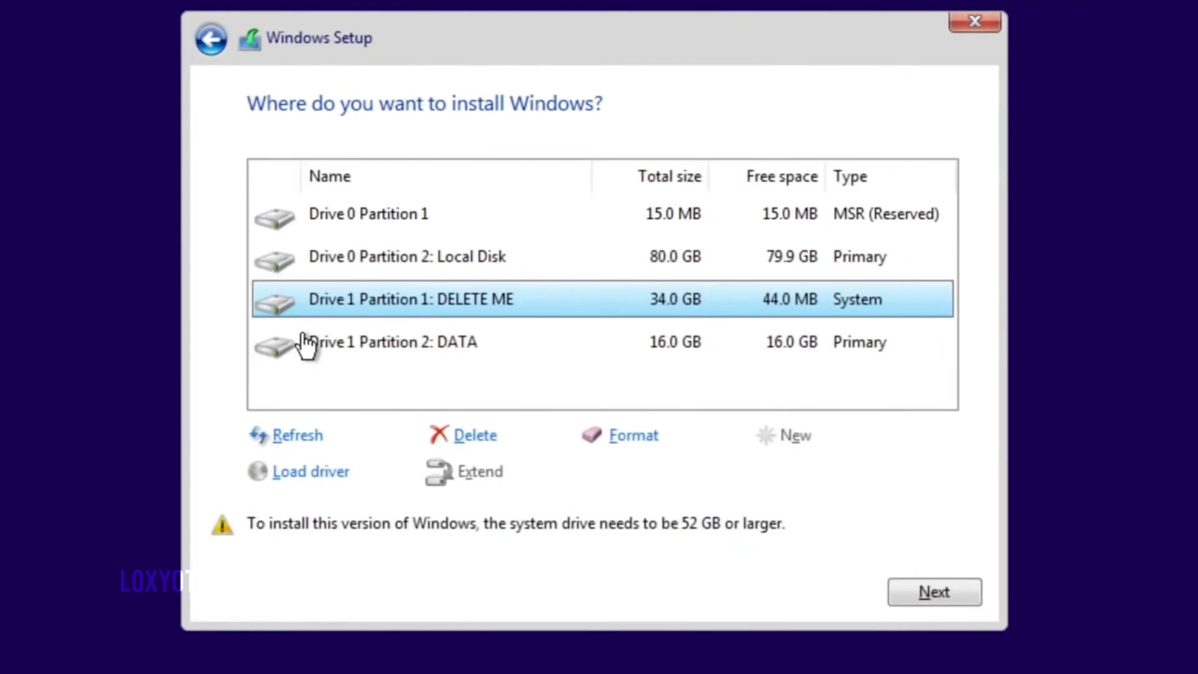
Step: Delete the DATA and DELETE ME partitions and install onto Drive 1's unallocated space
click(473, 435)
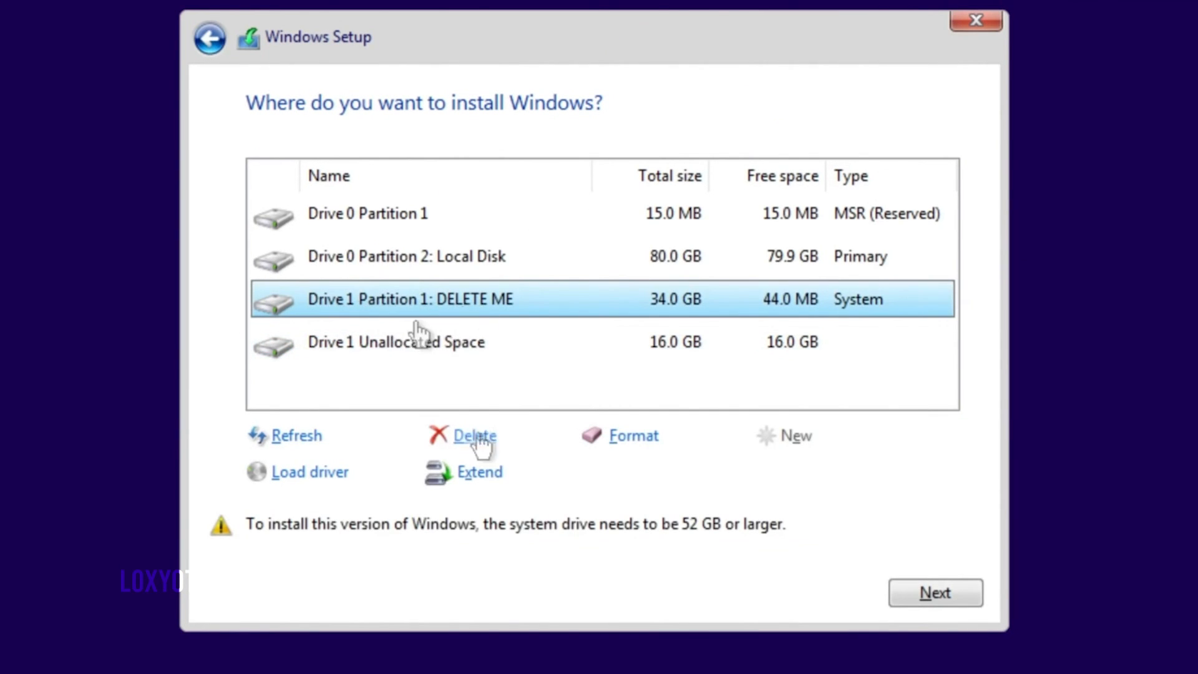
click(472, 435)
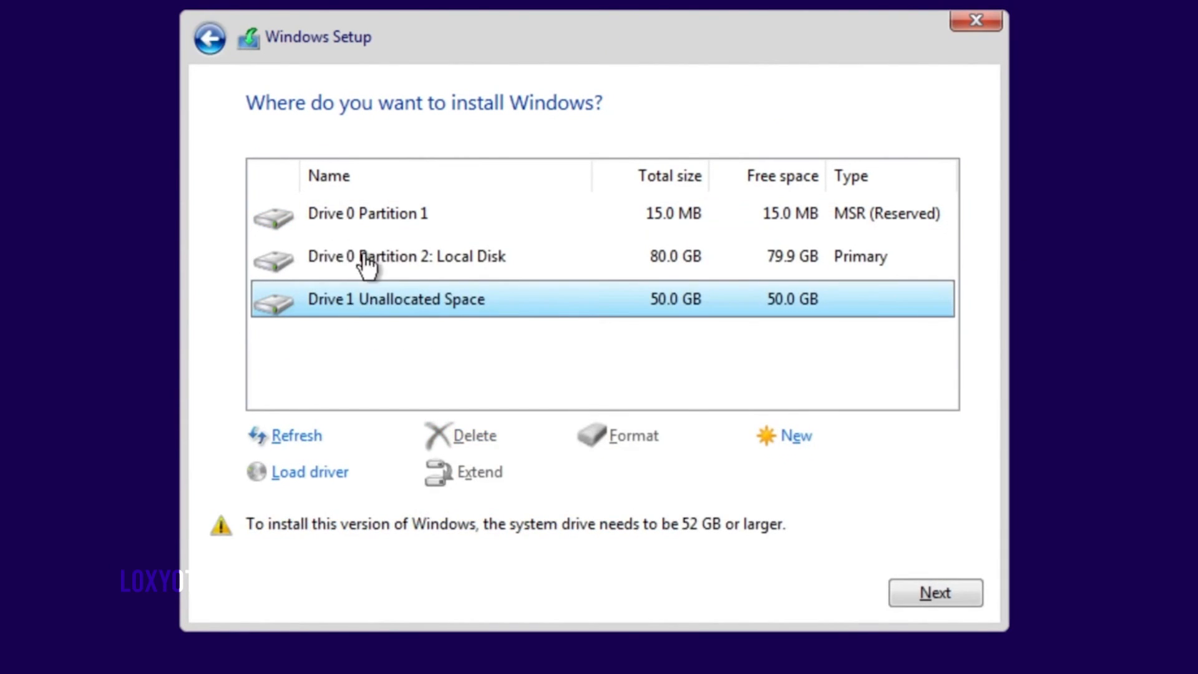
click(934, 592)
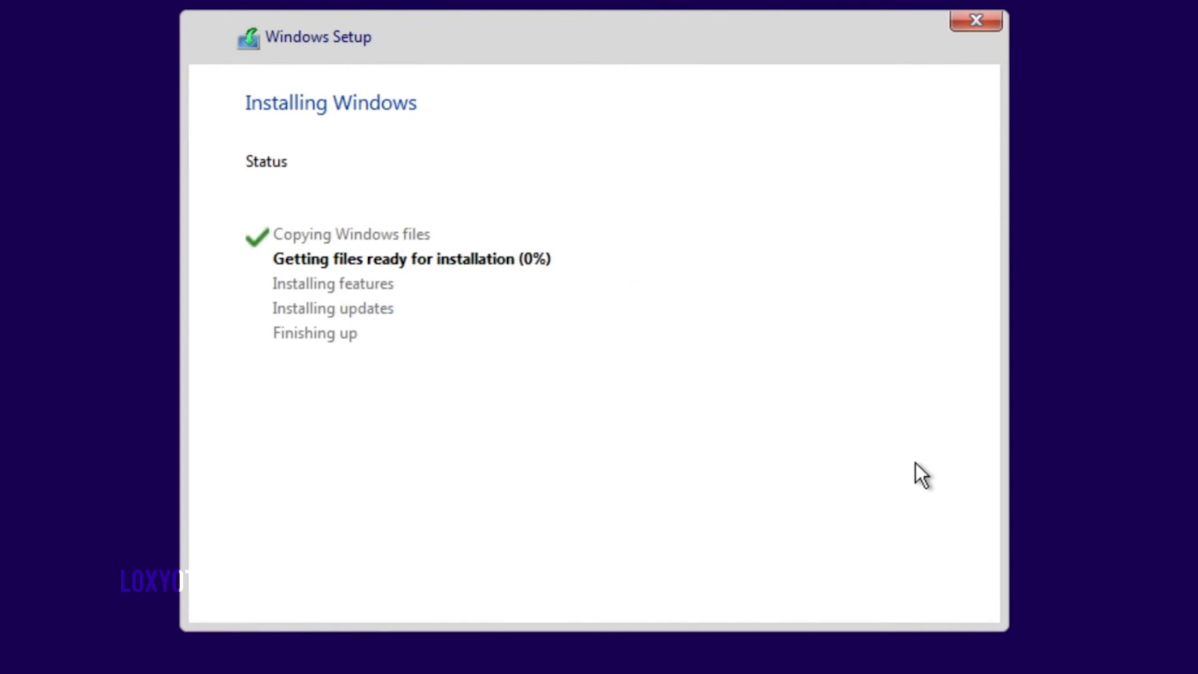